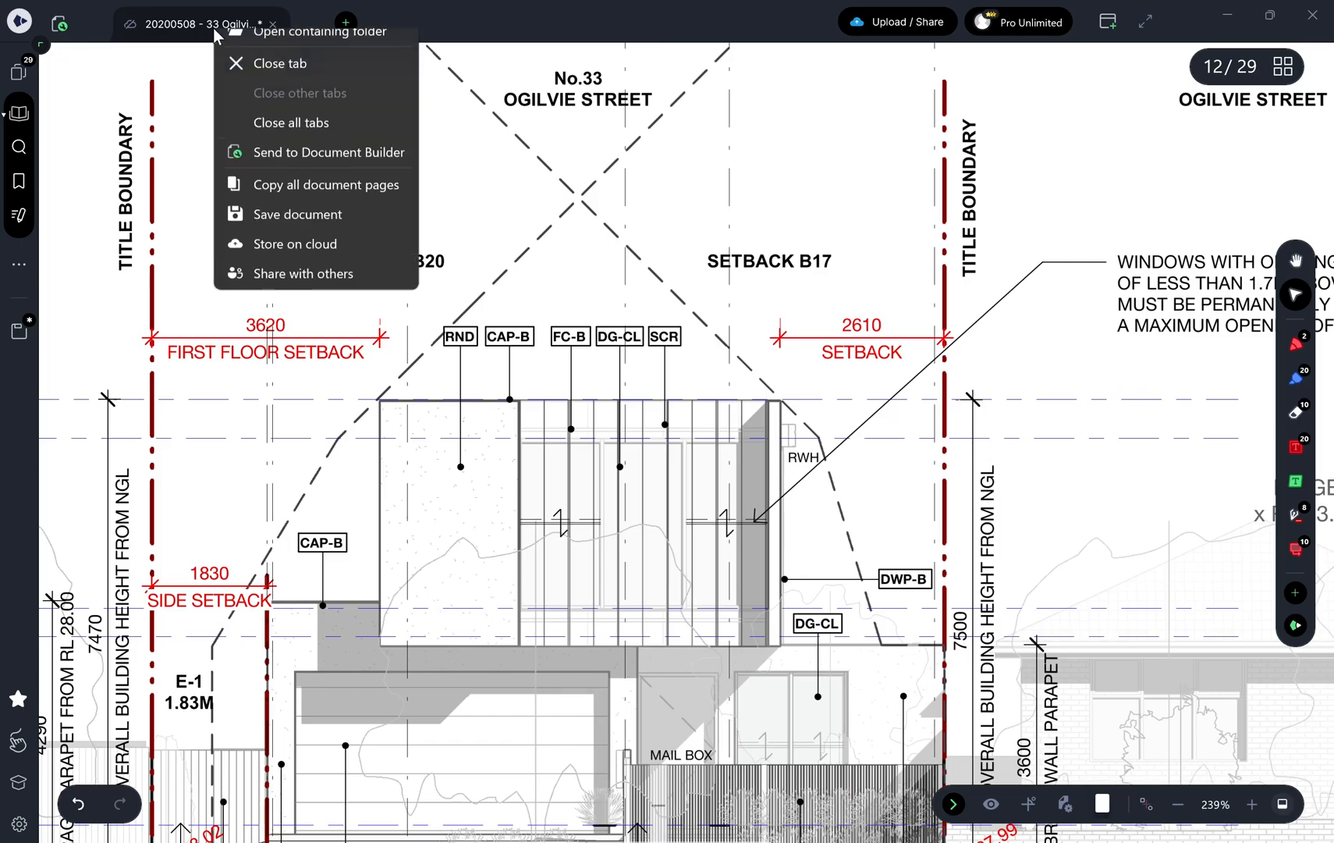
- Send the document to Document Builder to start an empty build workspace
click(350, 211)
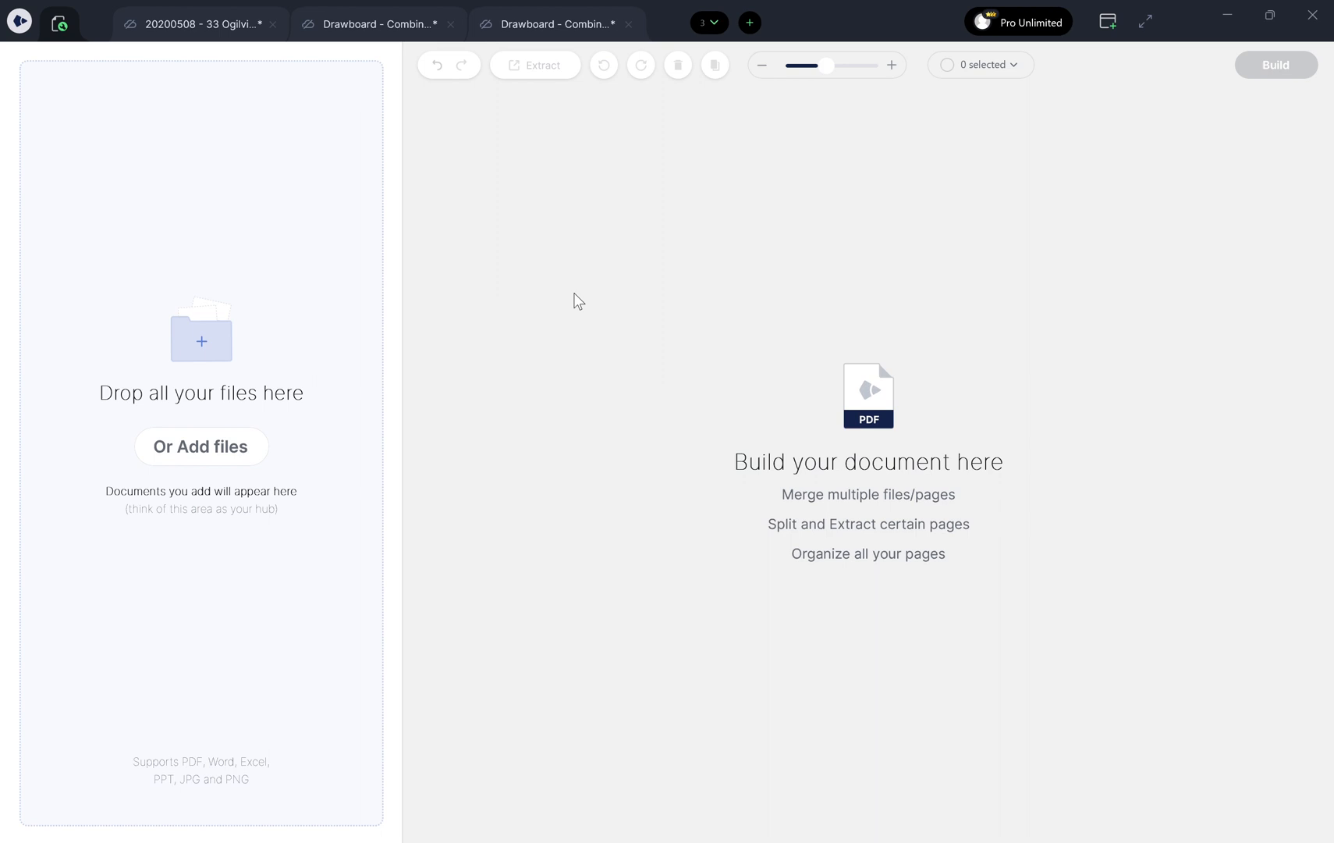
- Add nine PDFs including the Ogilvie St construction set as a 37-page combined document
click(450, 24)
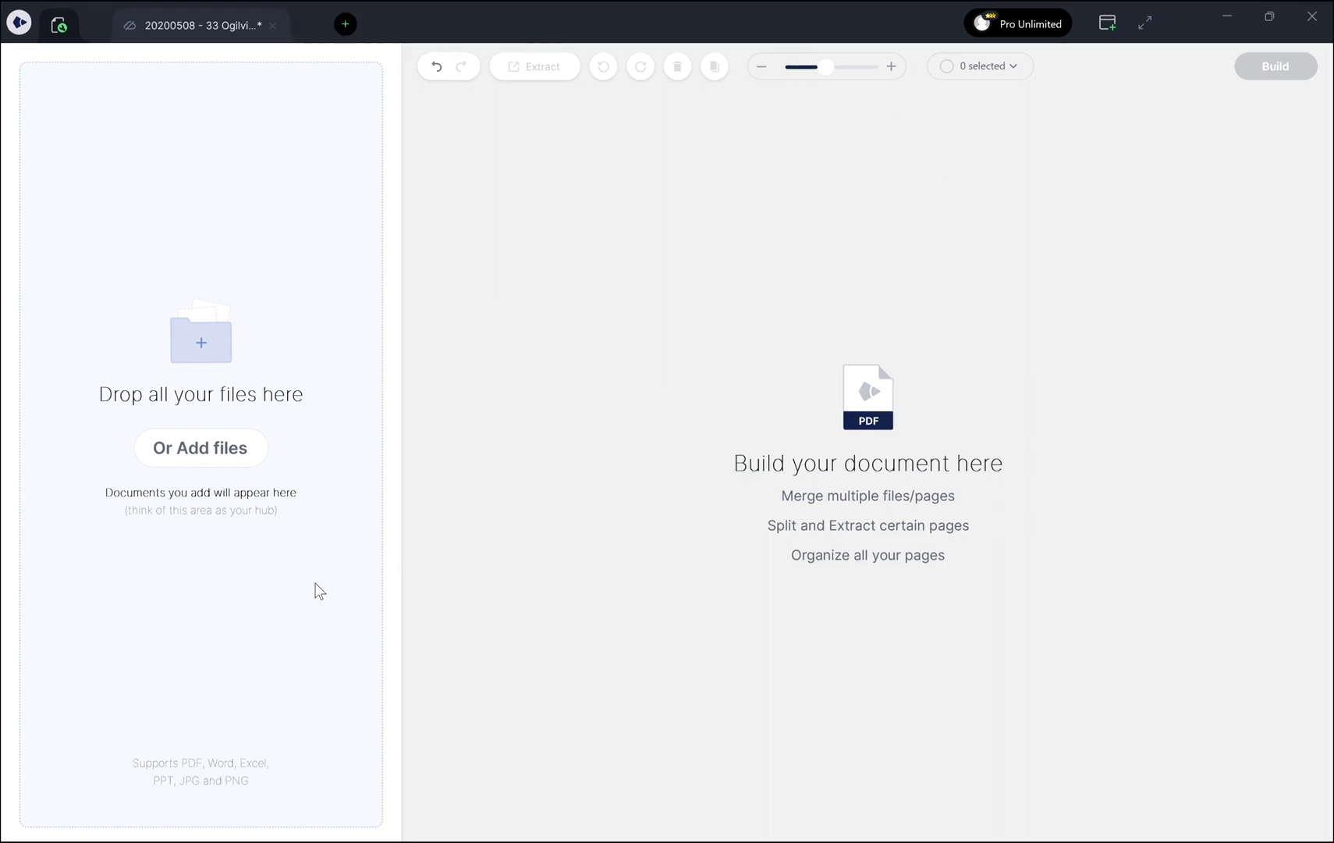
click(200, 448)
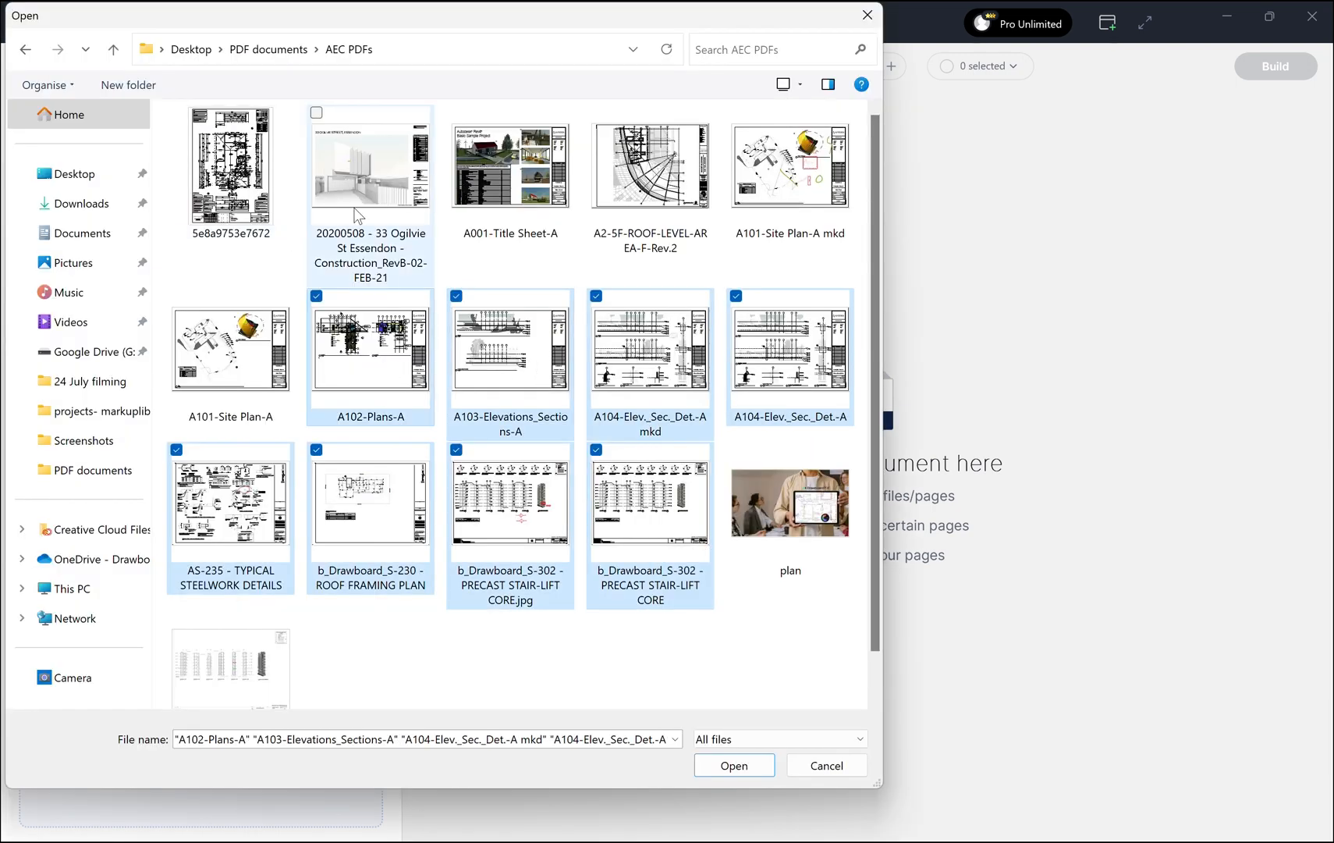
click(370, 165)
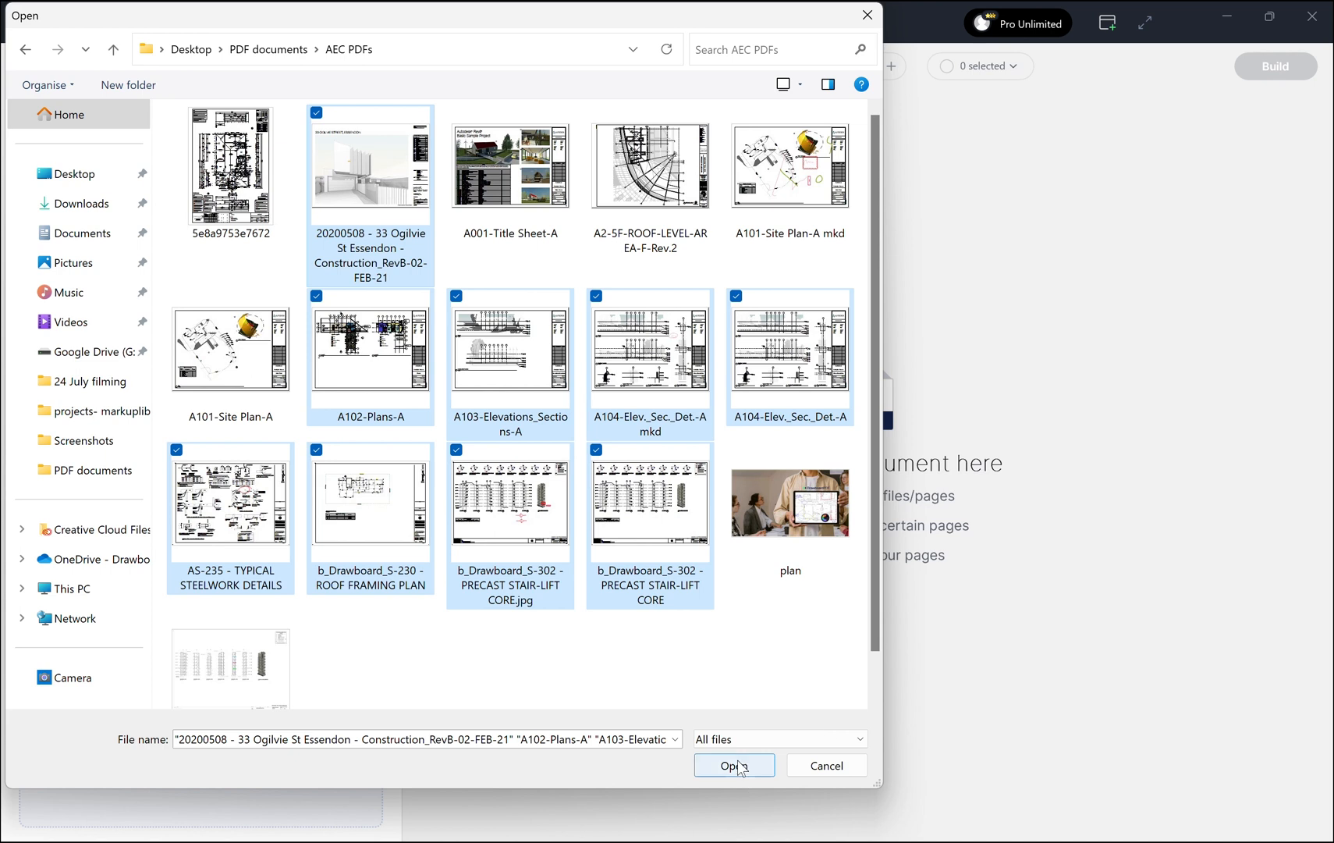
click(734, 764)
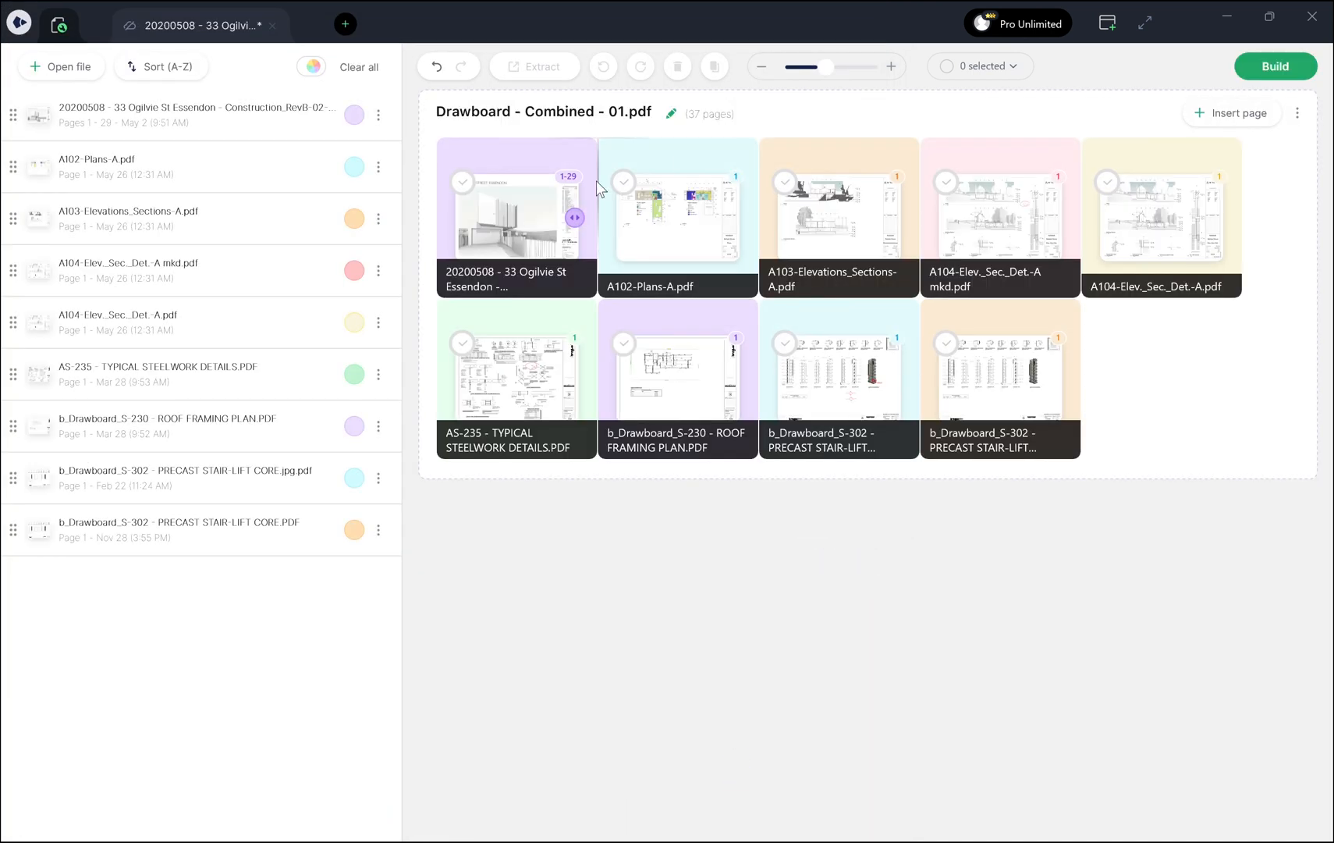
mouse_move(304, 419)
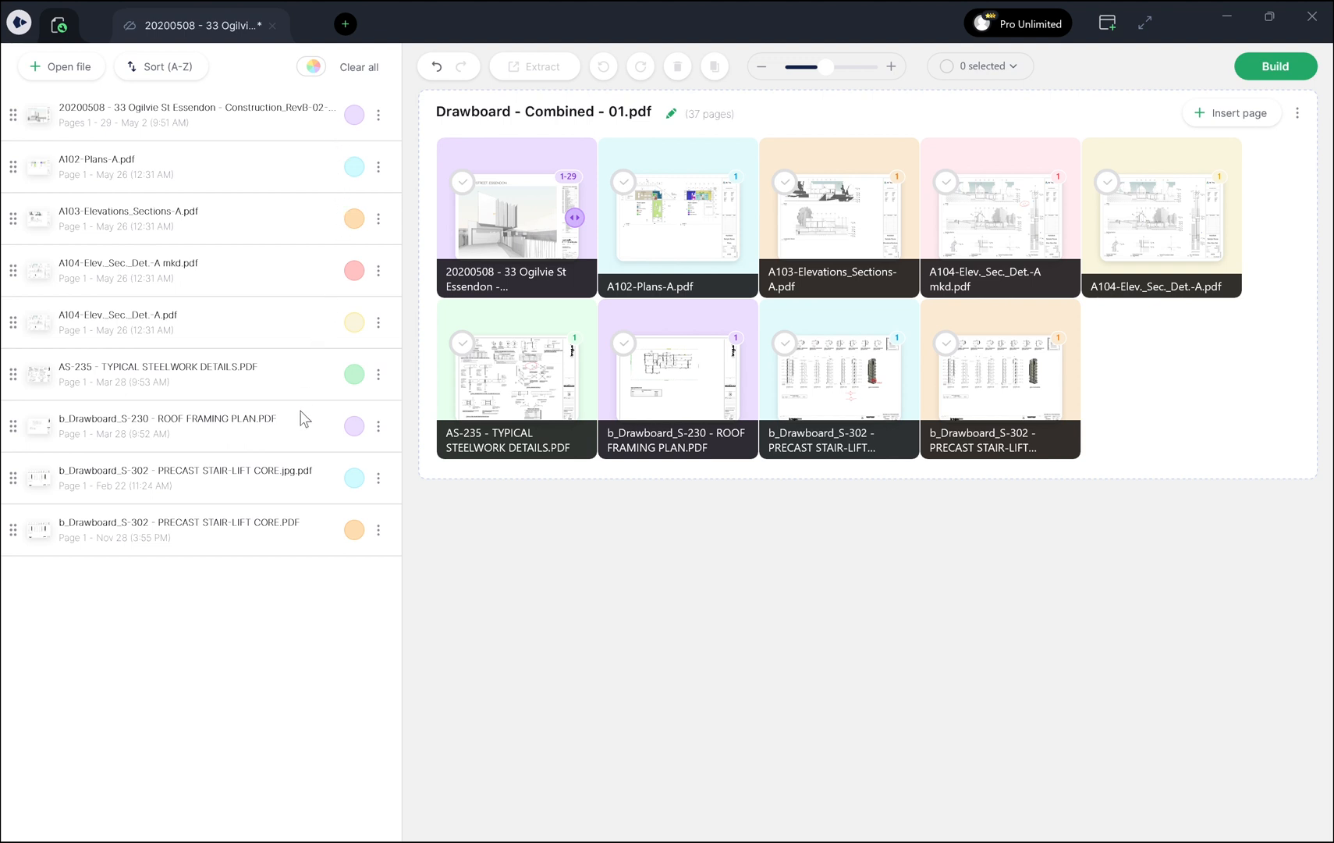
mouse_move(674, 340)
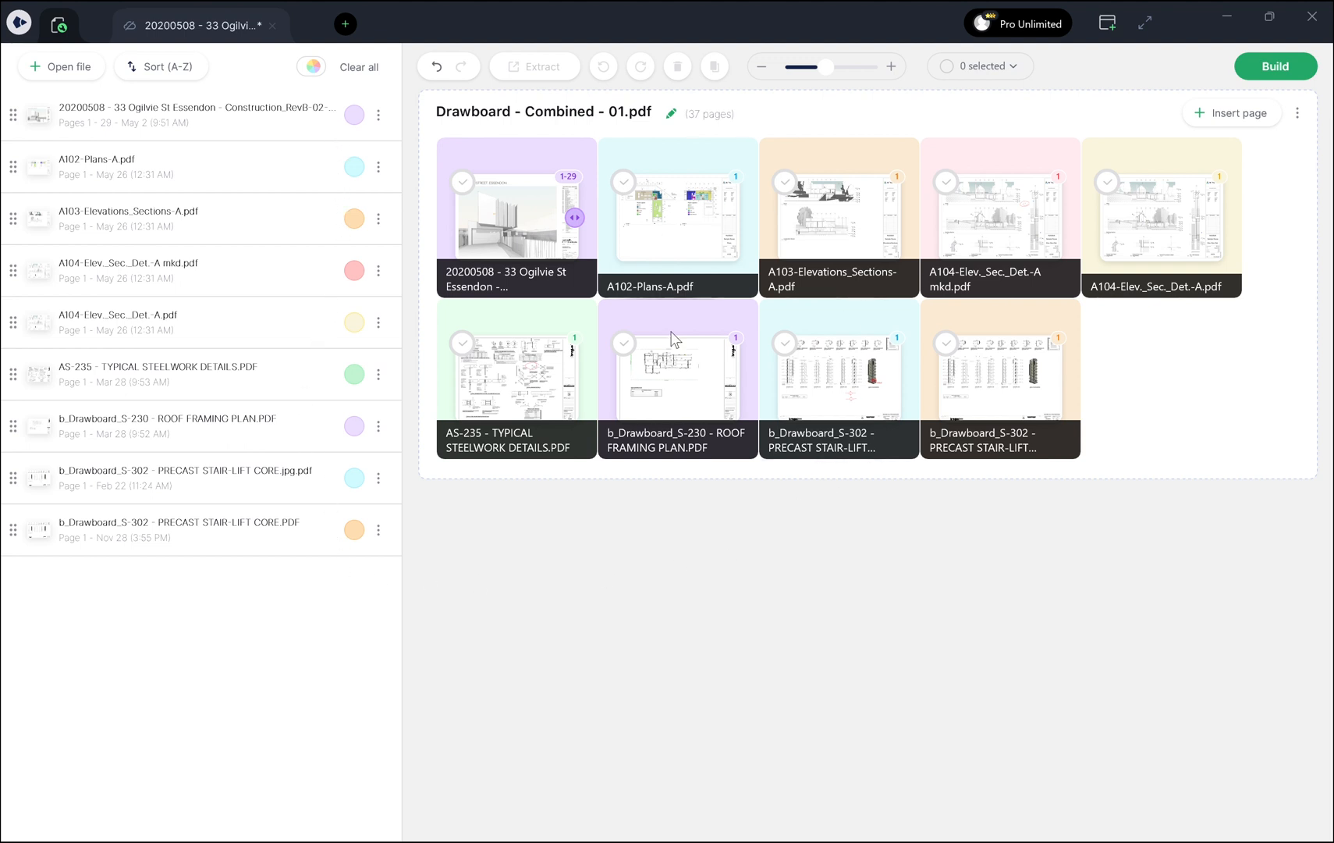
mouse_move(770, 260)
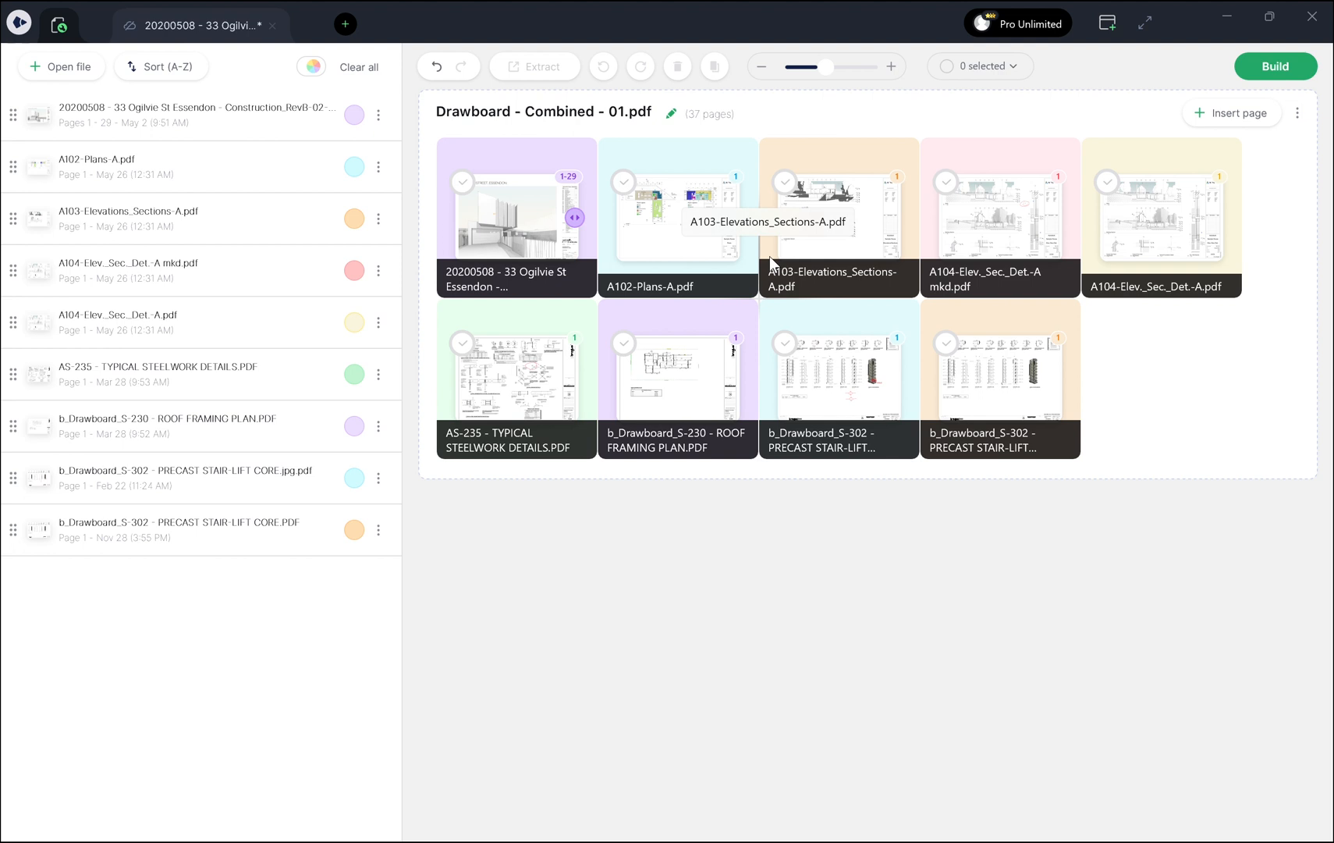
mouse_move(934, 530)
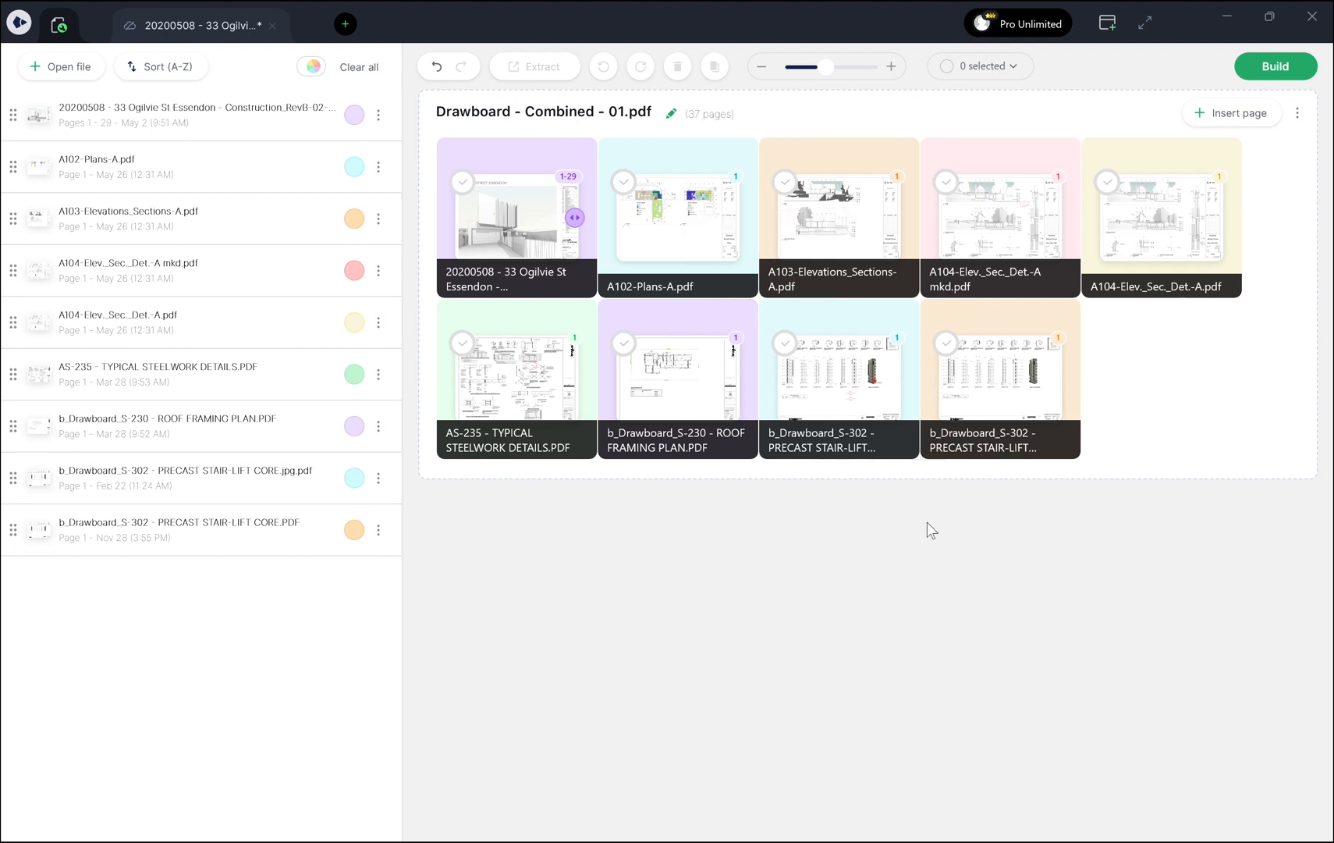
mouse_move(936, 417)
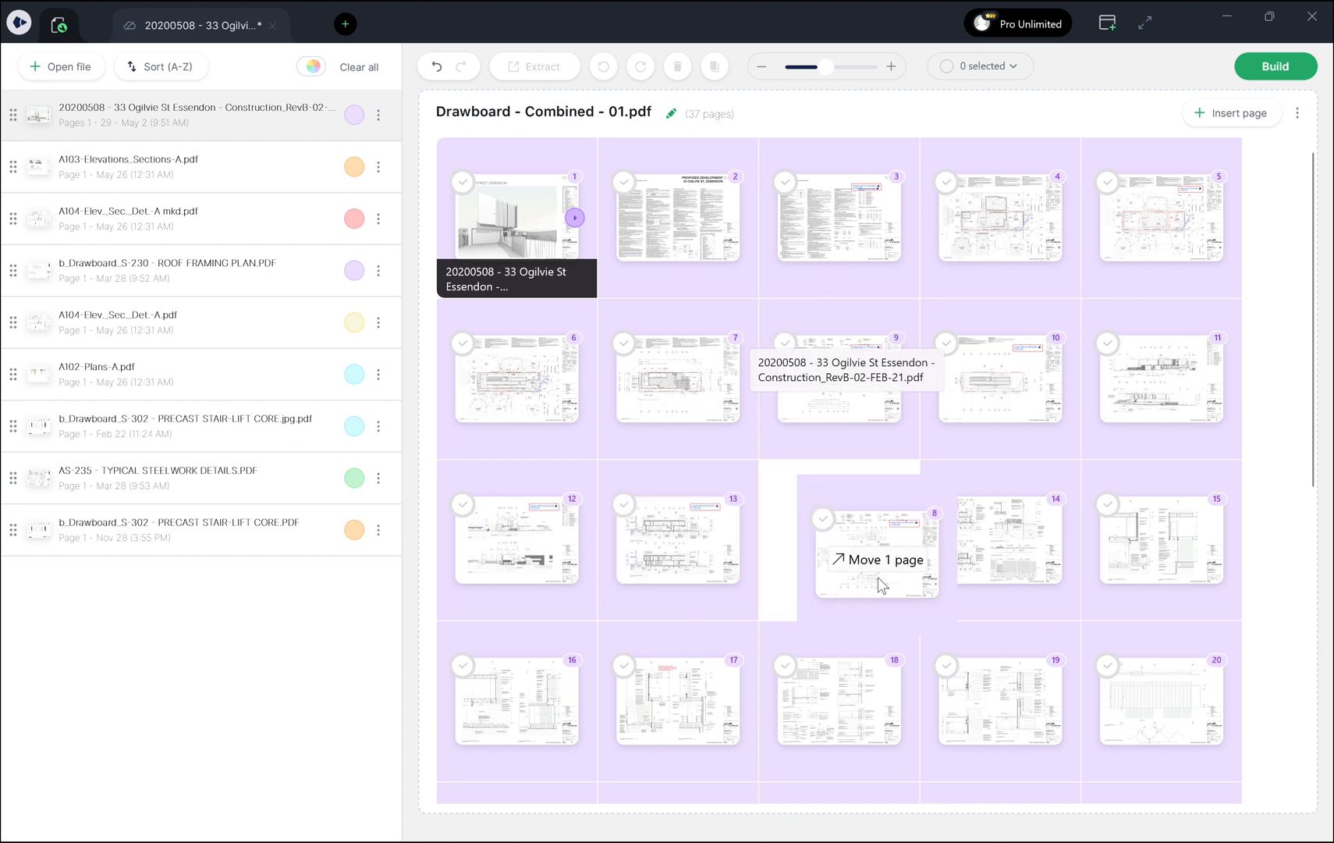
- Move Ogilvie St pages 8 and 22 to new positions interleaved among the other files
scroll(down, 3)
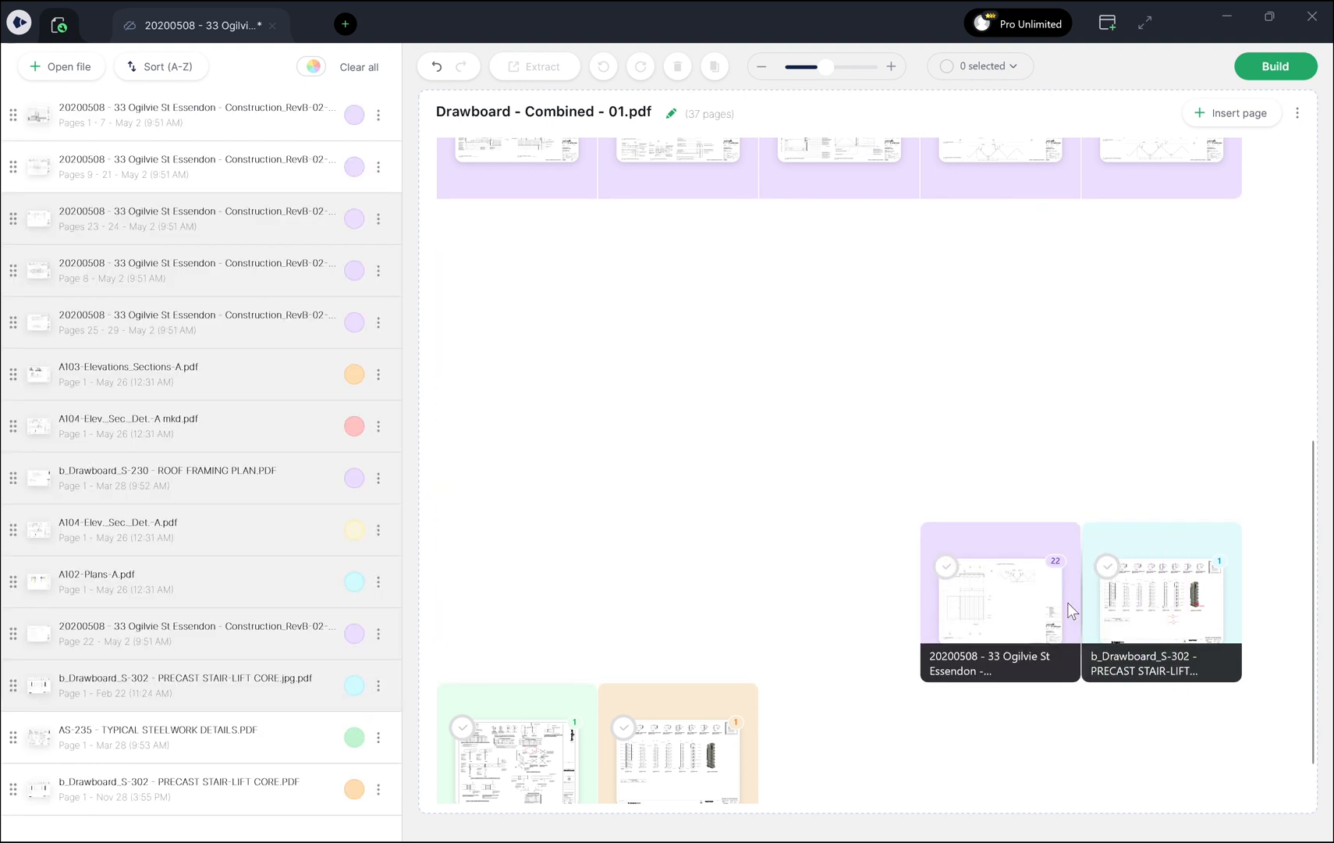
scroll(down, 3)
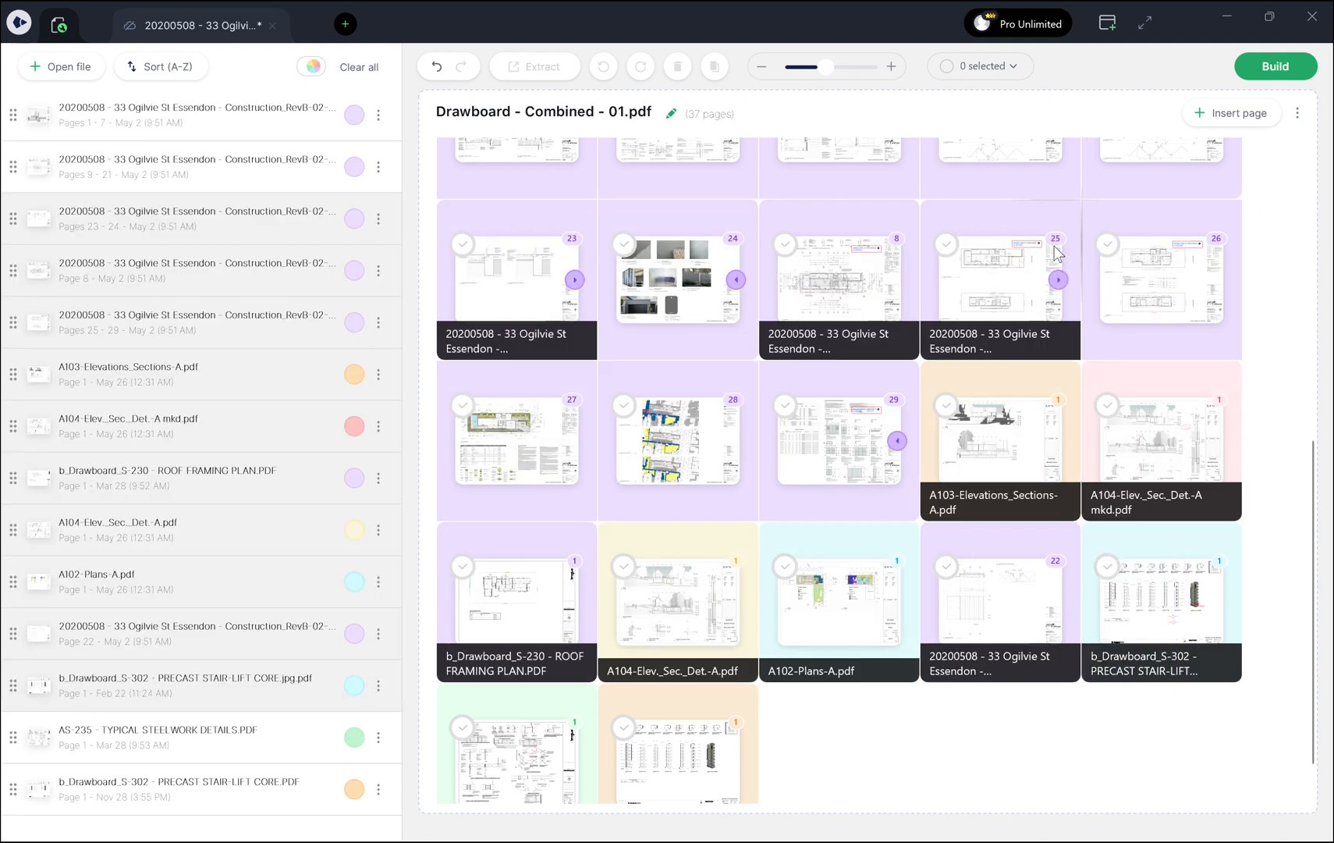
click(838, 279)
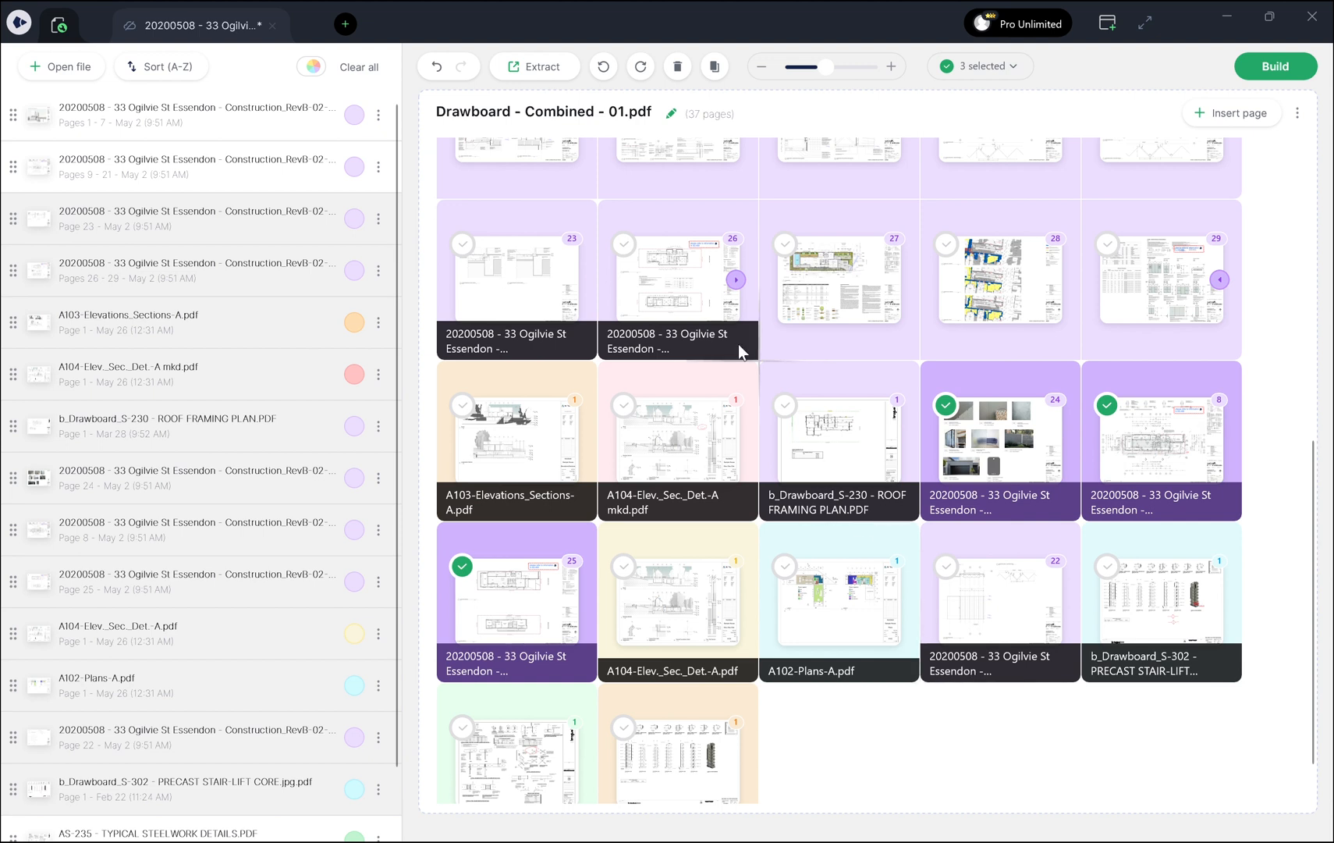
- Extract the selected pages 24, 8 and 25 as a new three-page document
click(535, 67)
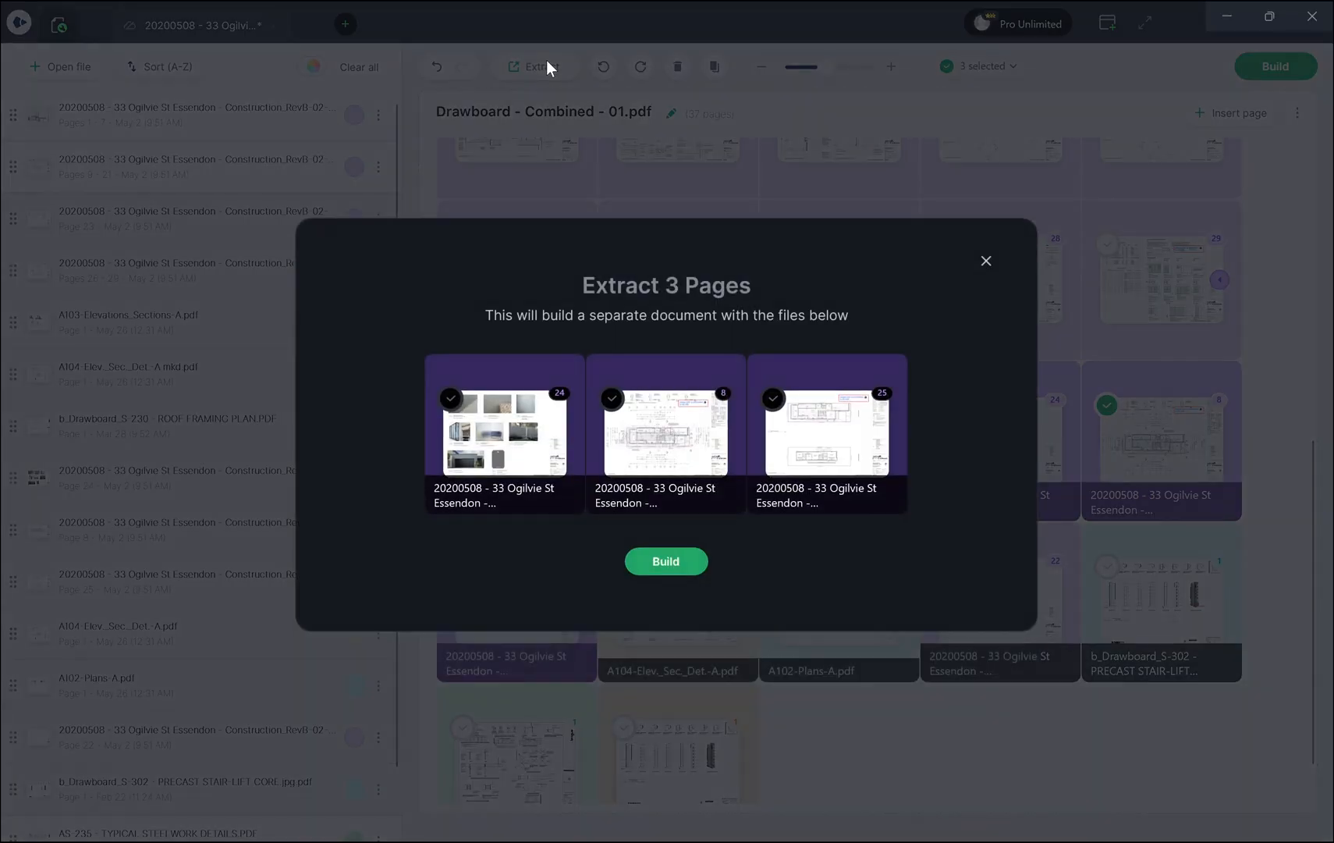
mouse_move(720, 593)
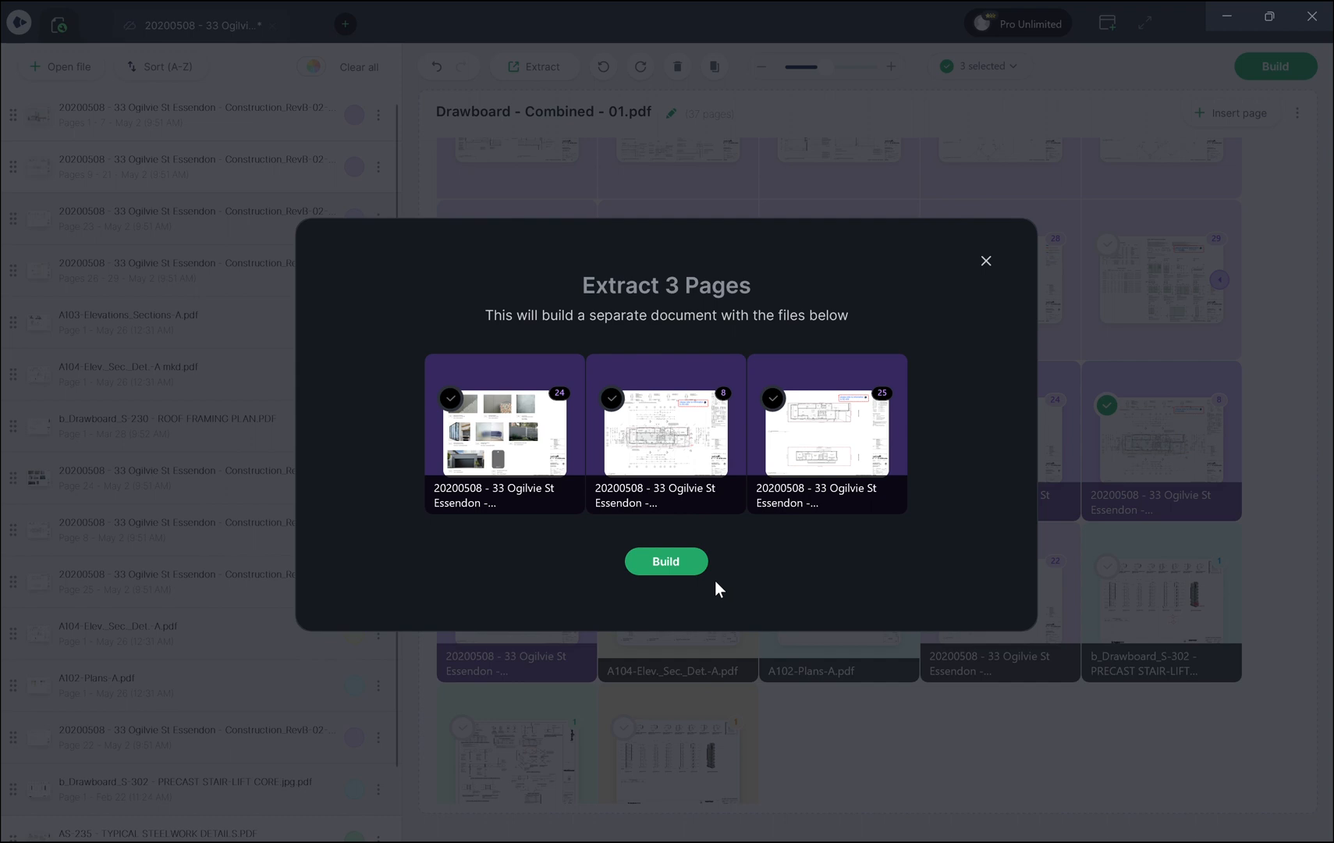
mouse_move(667, 446)
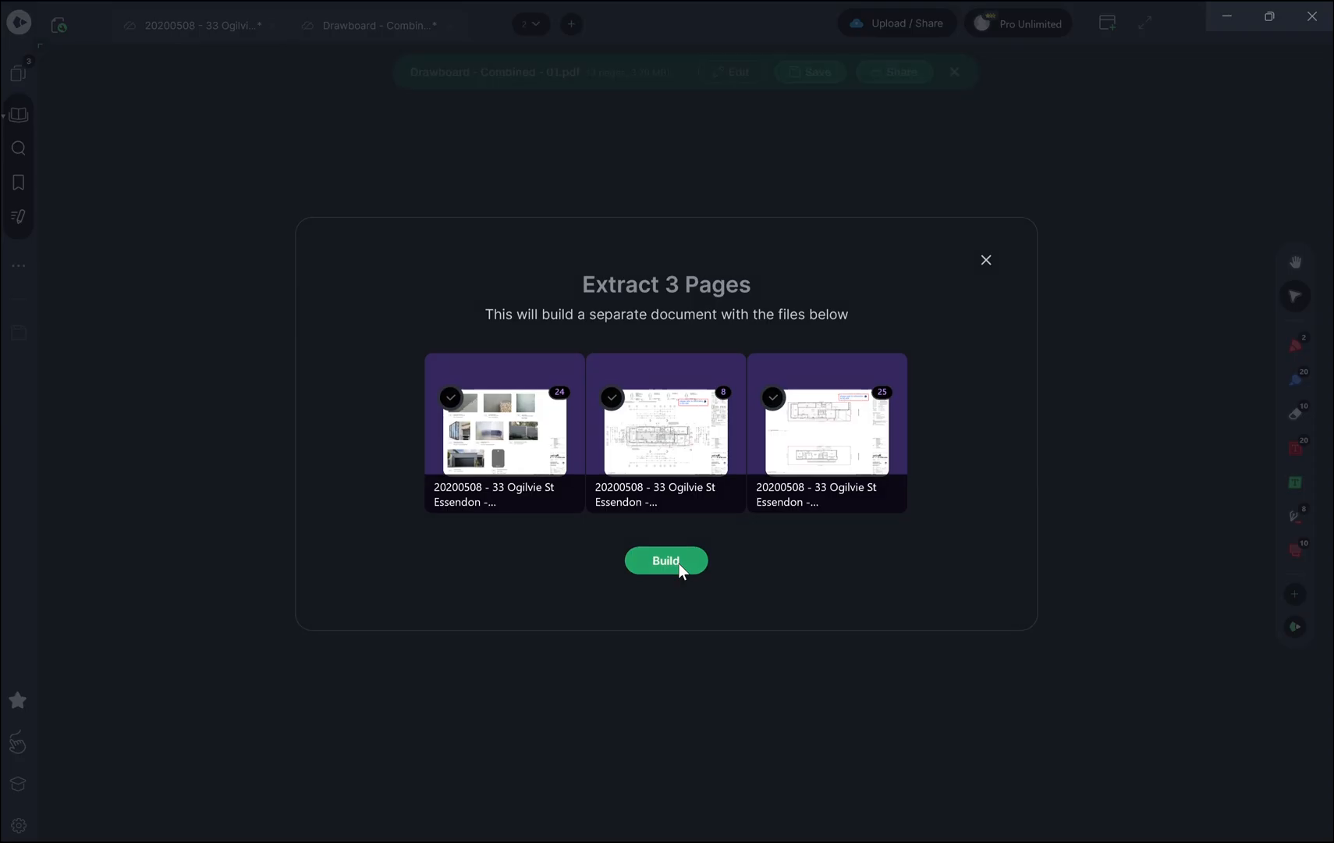
- Build the extracted three-page PDF into its own tab and return to the builder
click(665, 561)
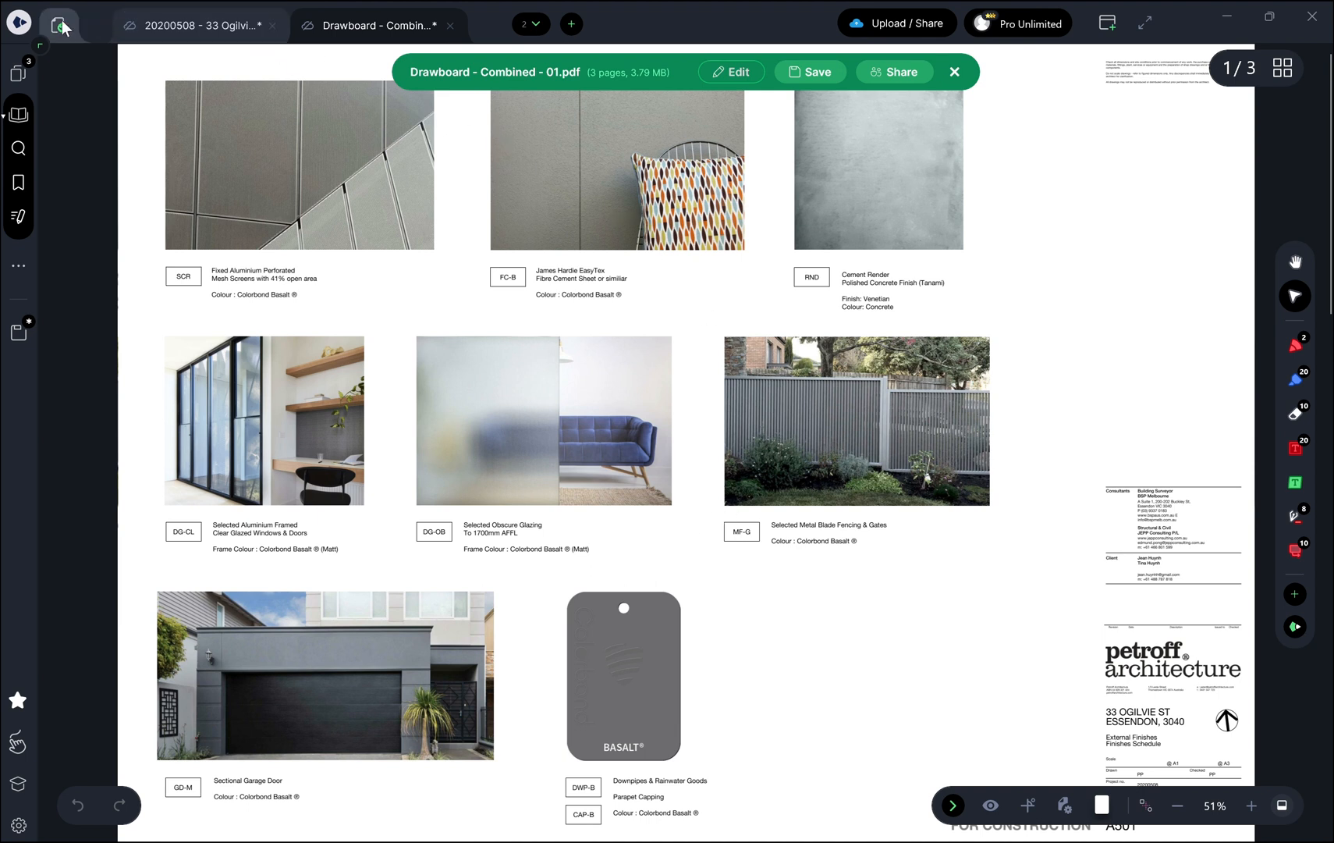
click(59, 24)
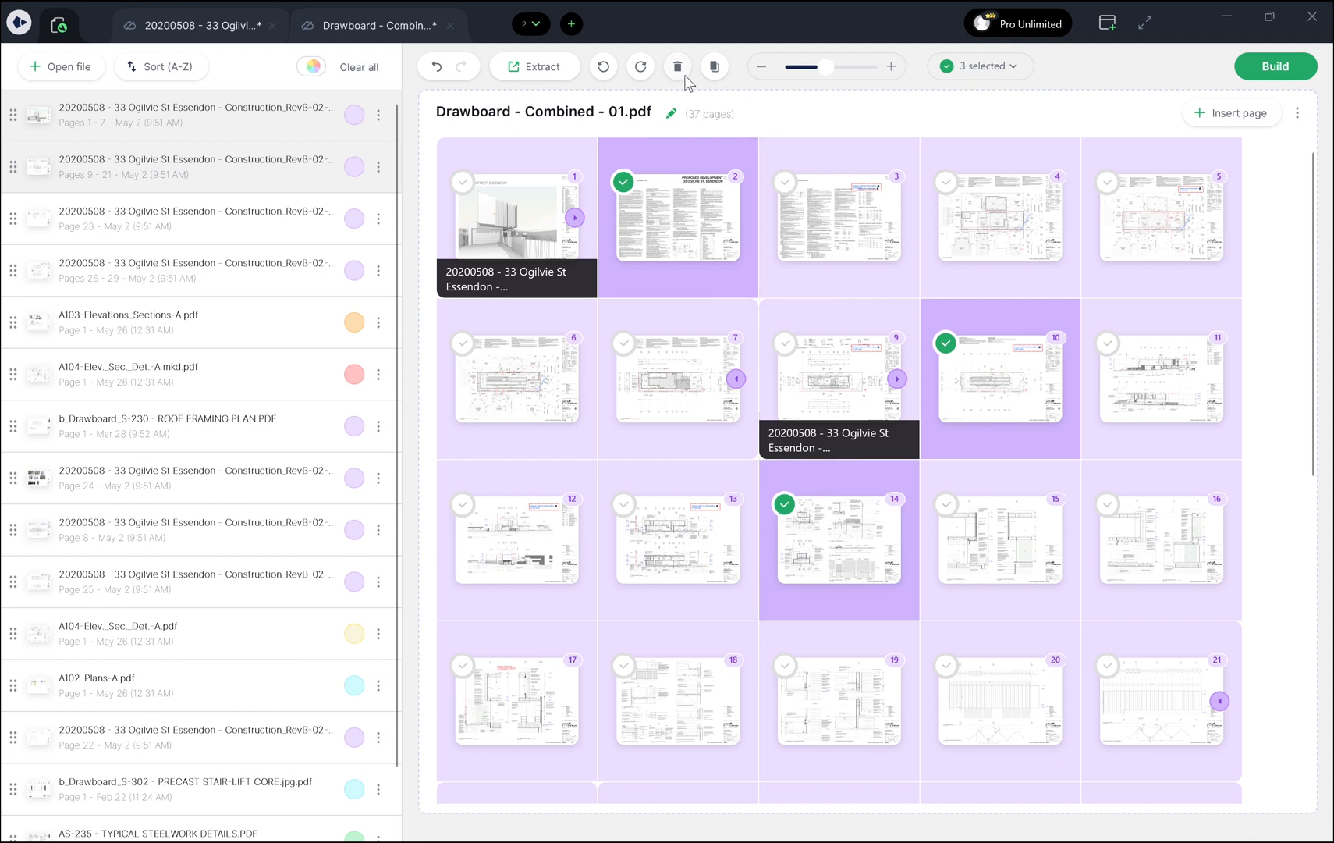
- Delete pages 2, 10 and 14 leaving 34 pages, then select pages 11, 15 and 19
click(675, 68)
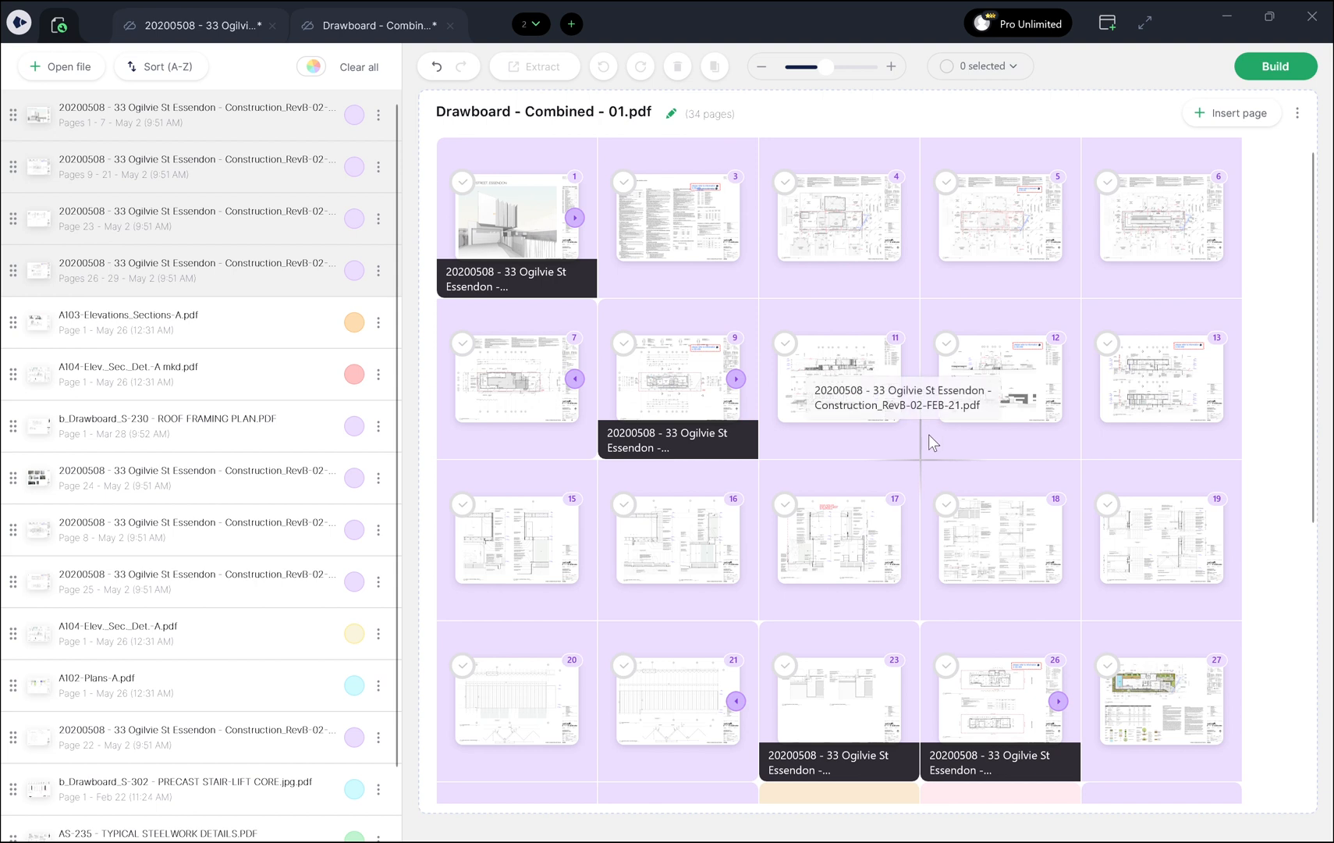
click(783, 342)
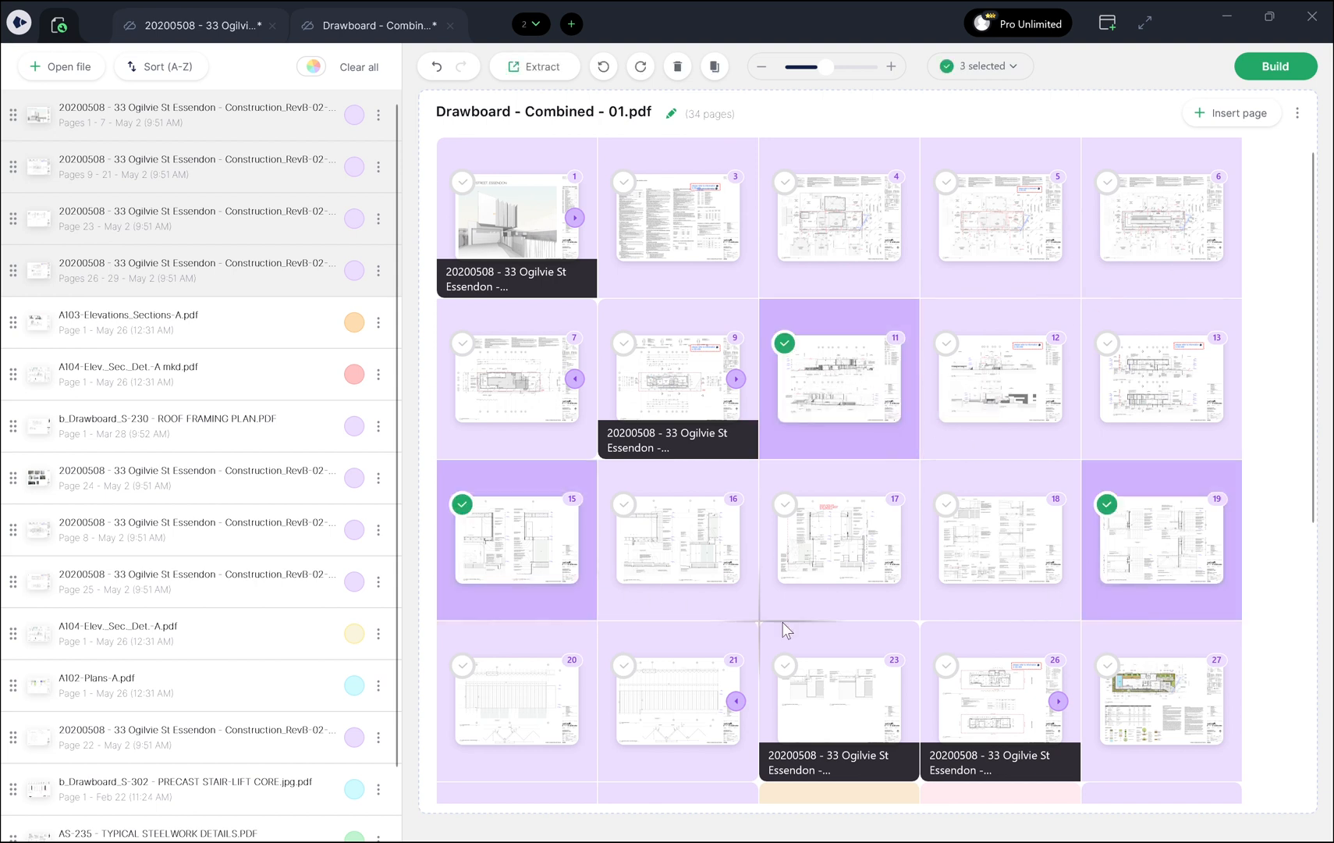
click(979, 68)
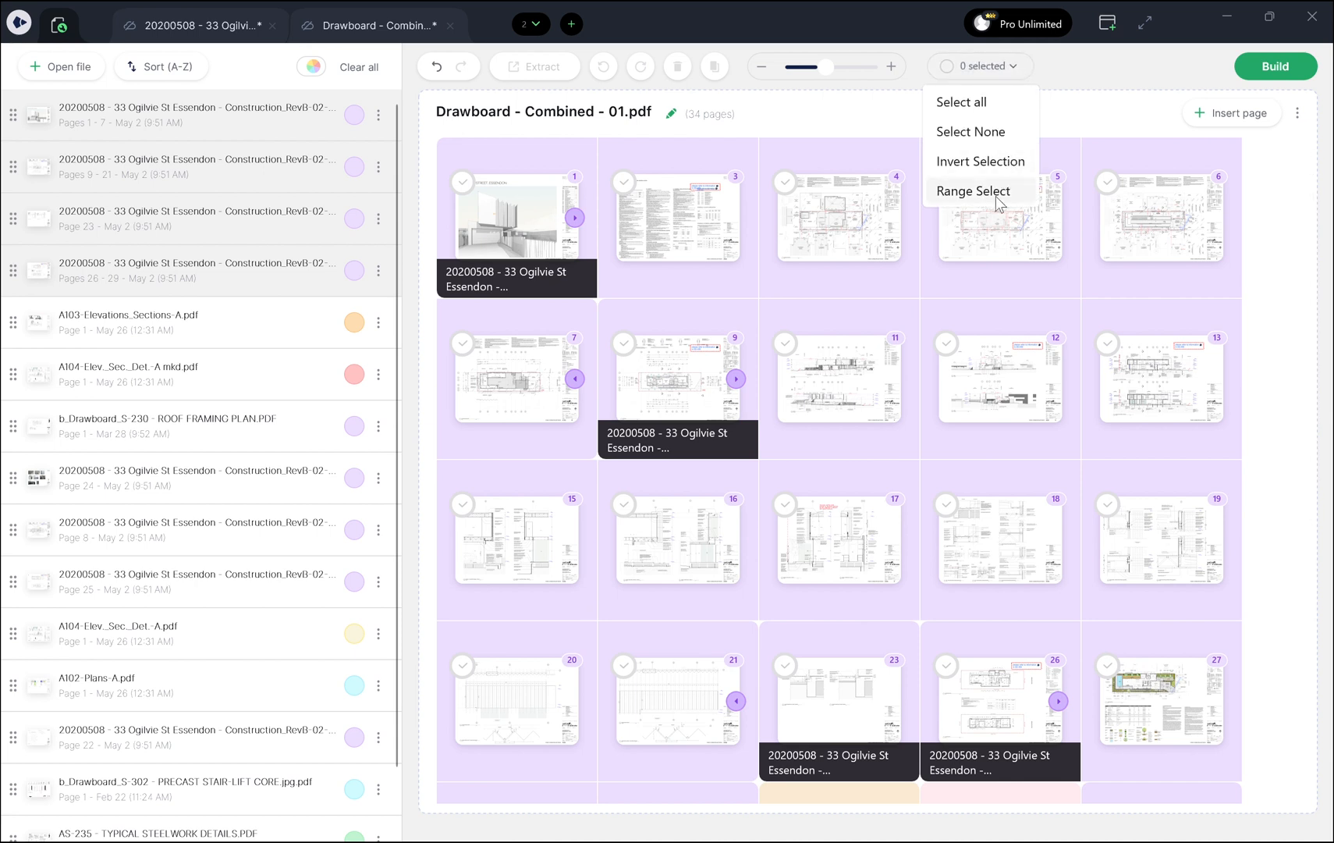
click(974, 191)
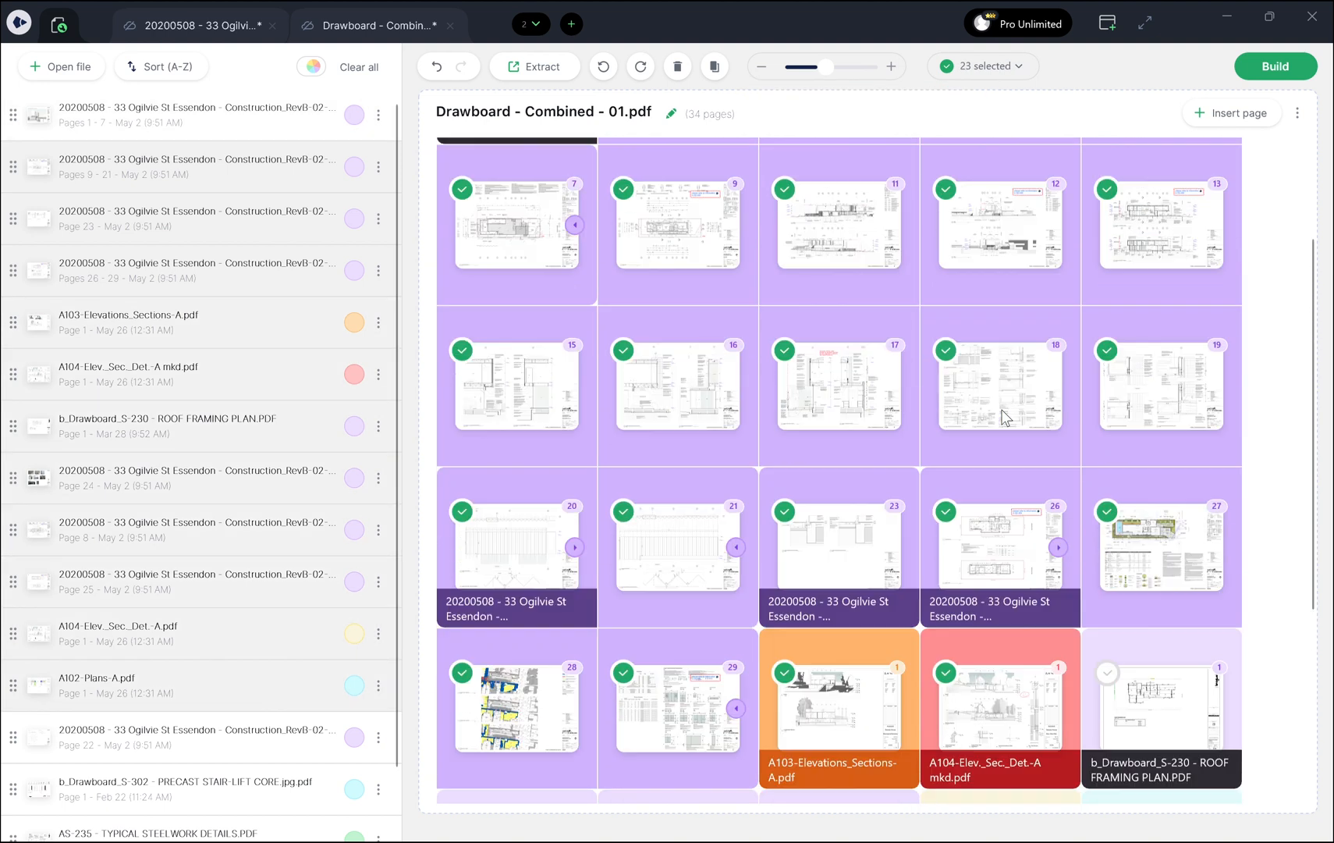
scroll(up, 3)
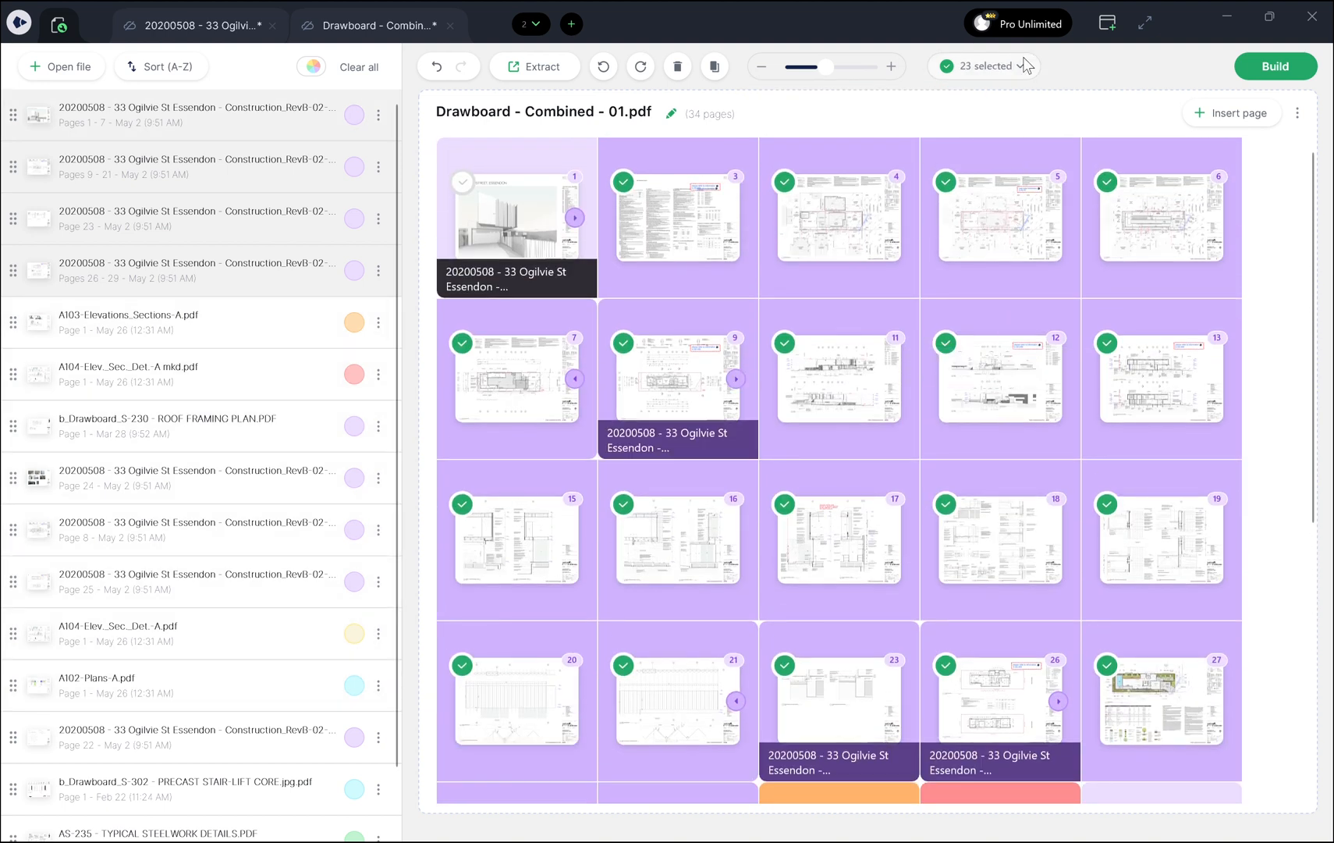
click(982, 66)
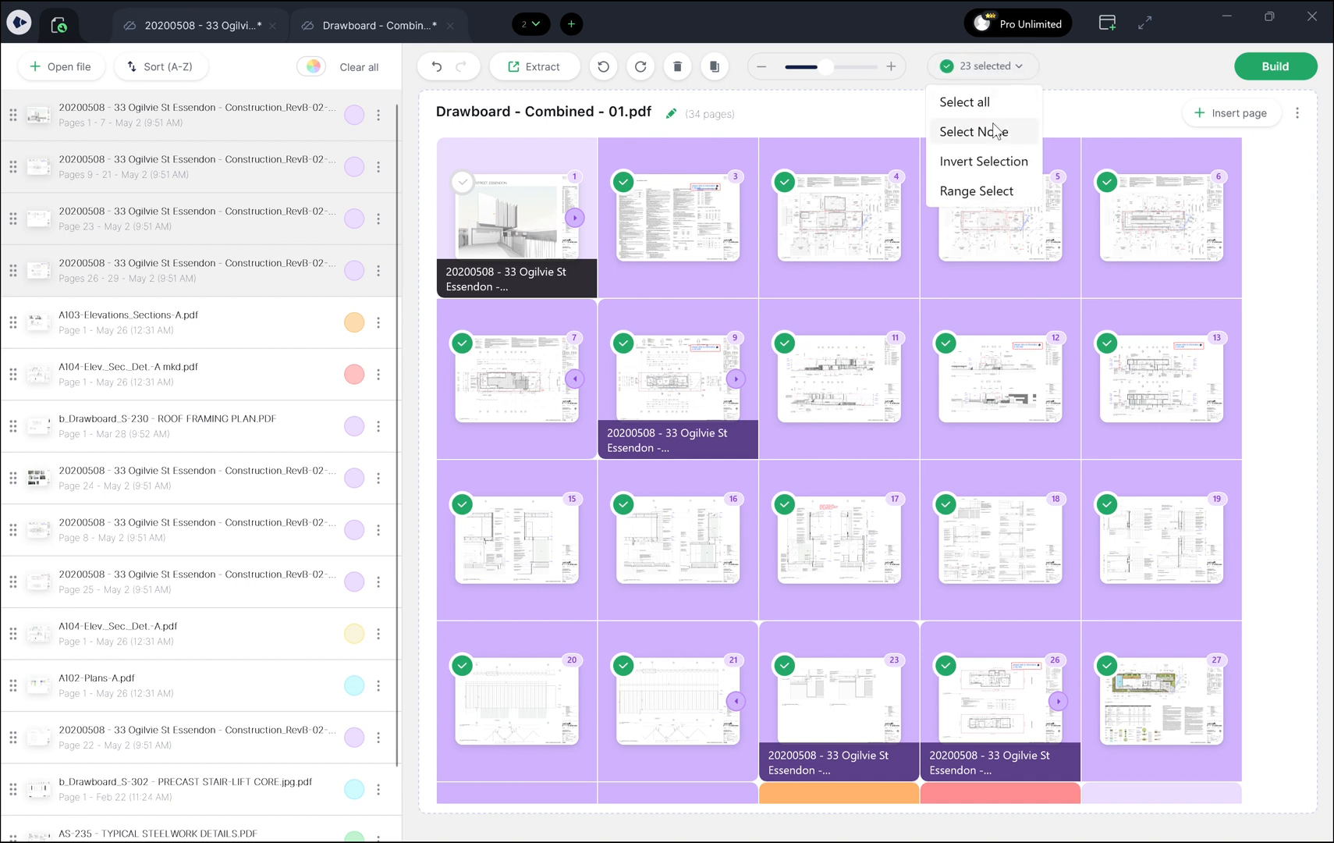
click(974, 131)
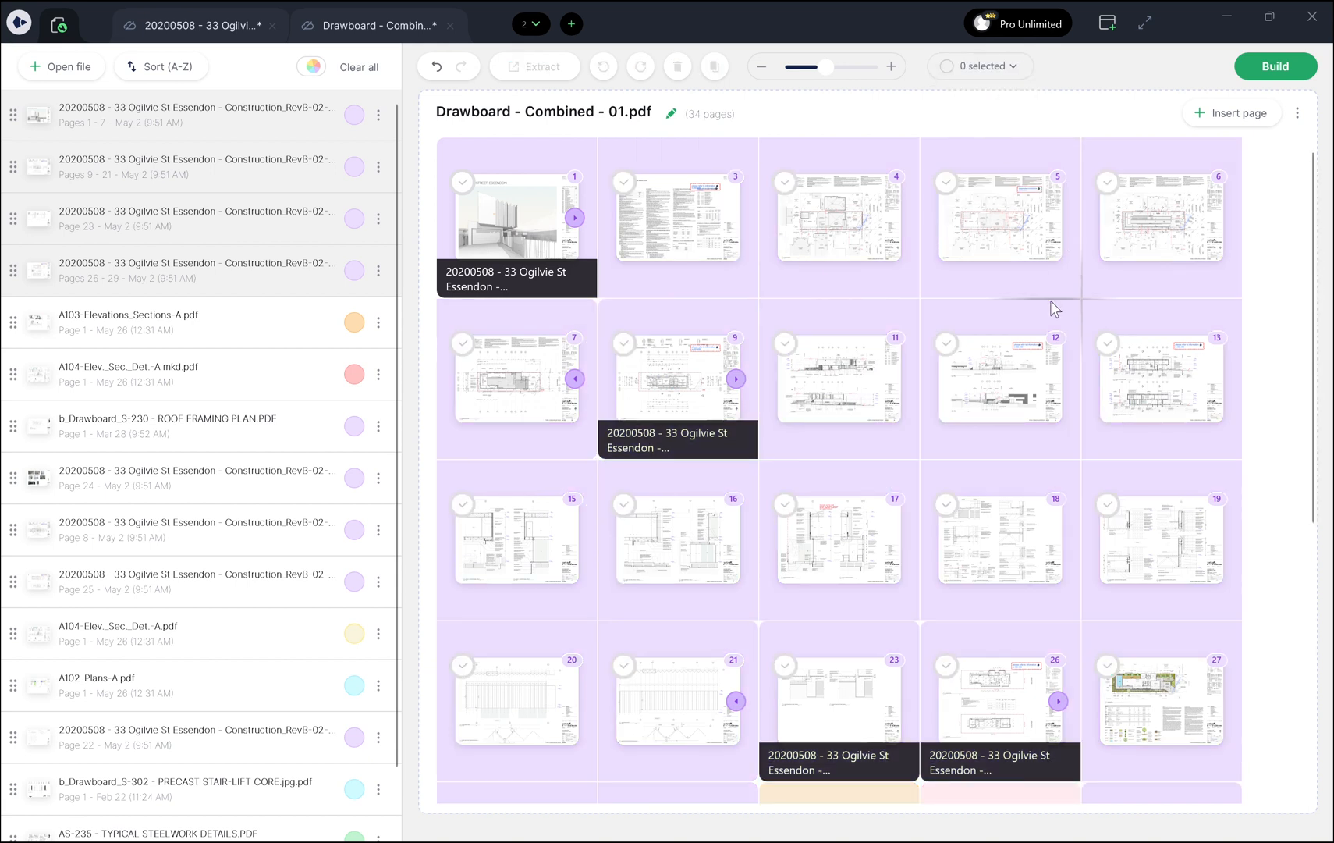
scroll(down, 3)
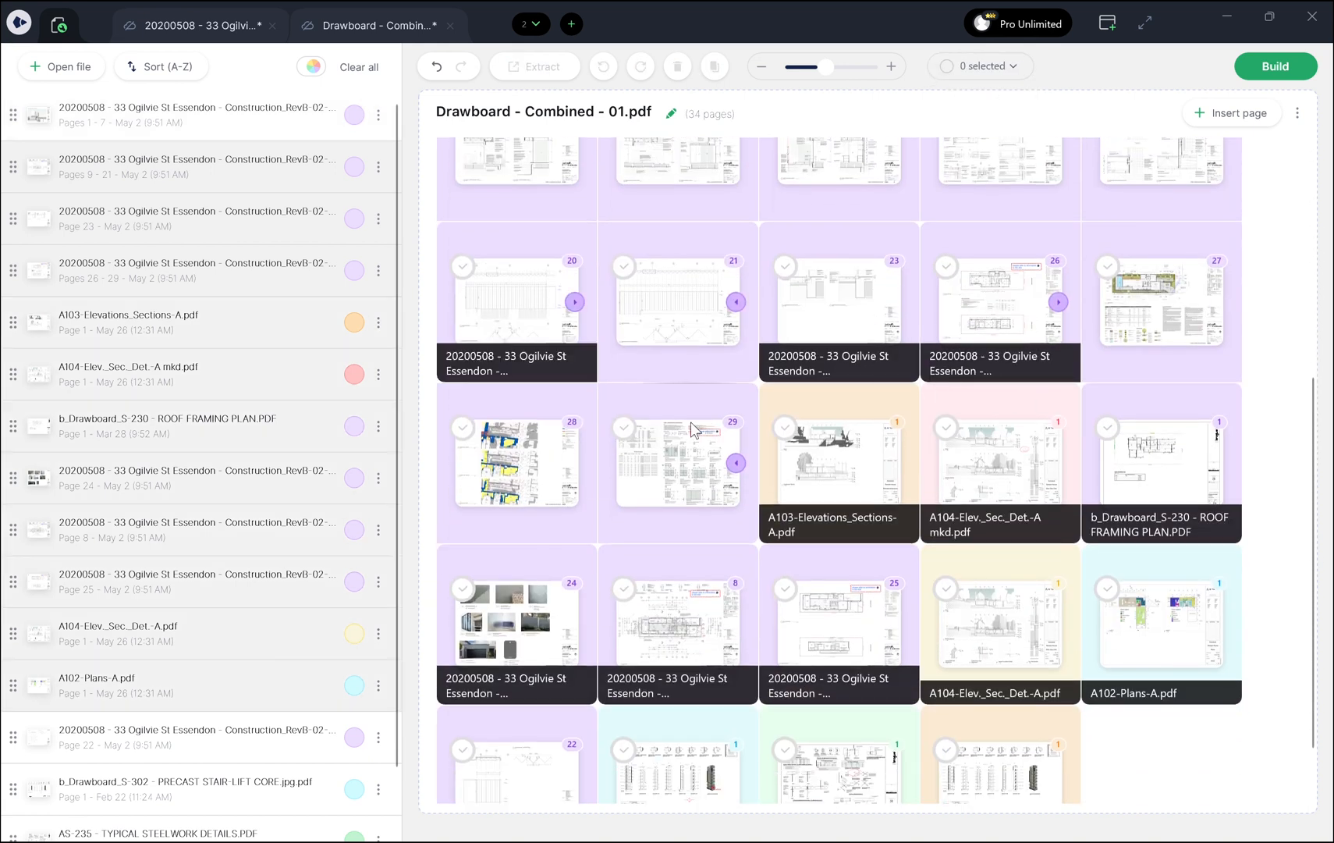
click(624, 428)
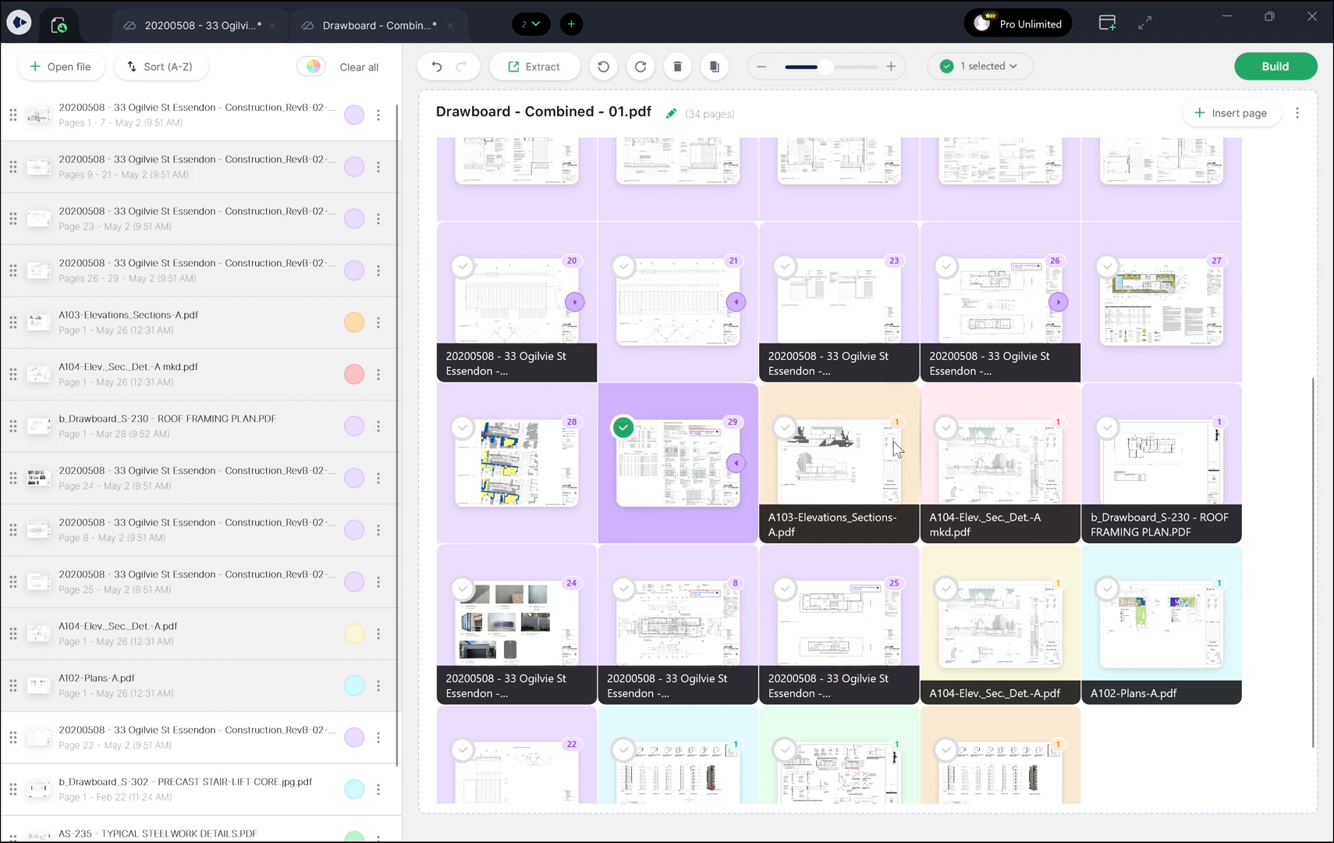
click(784, 426)
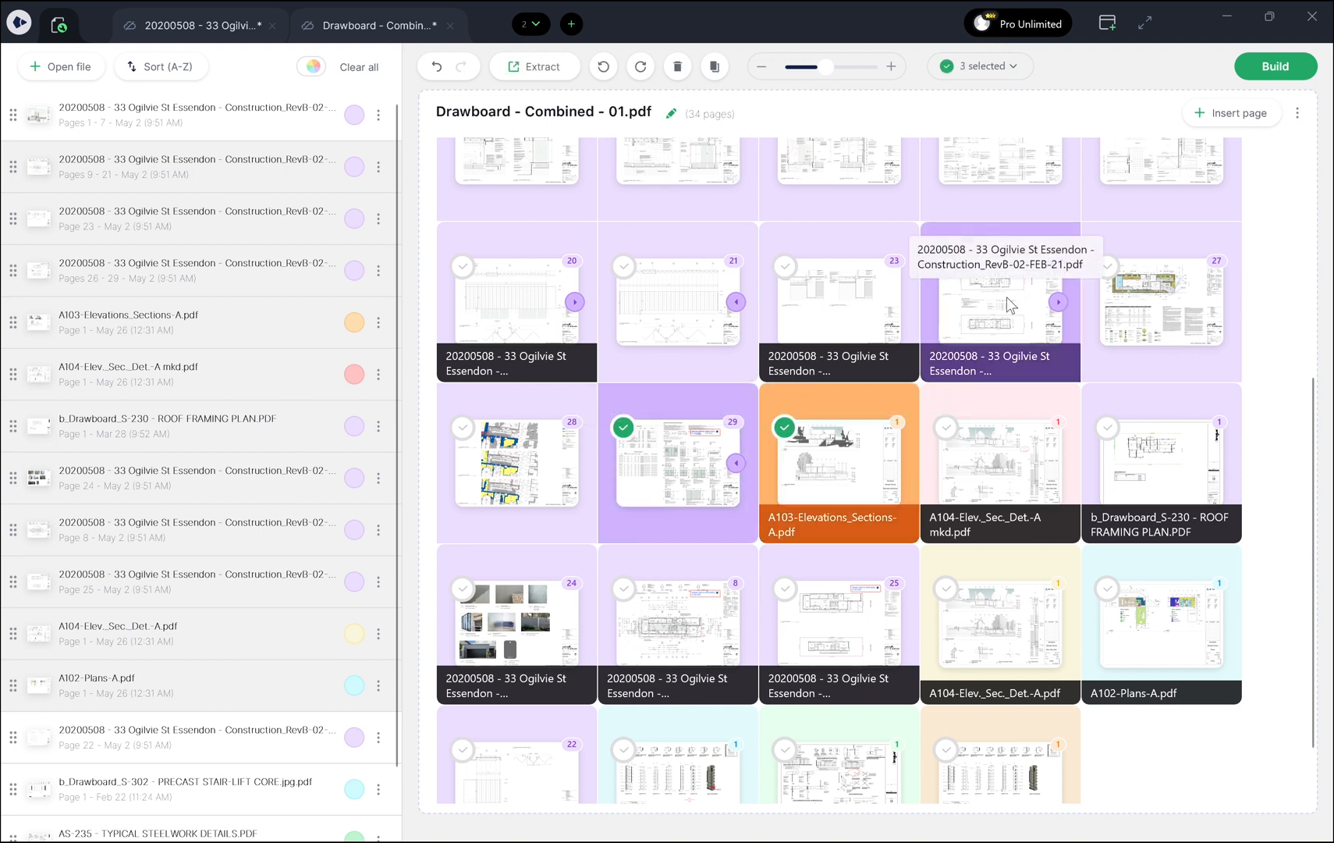
click(980, 67)
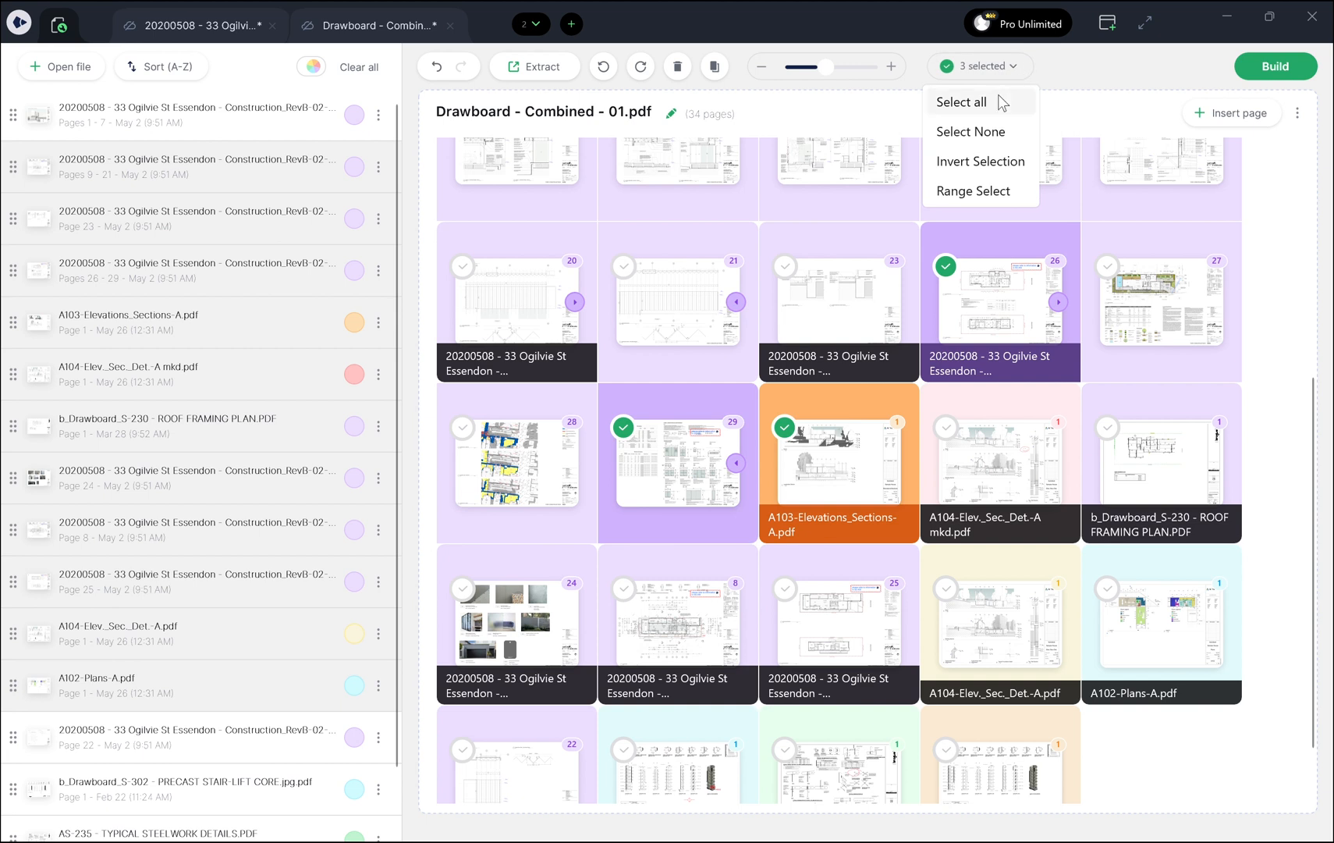
click(962, 101)
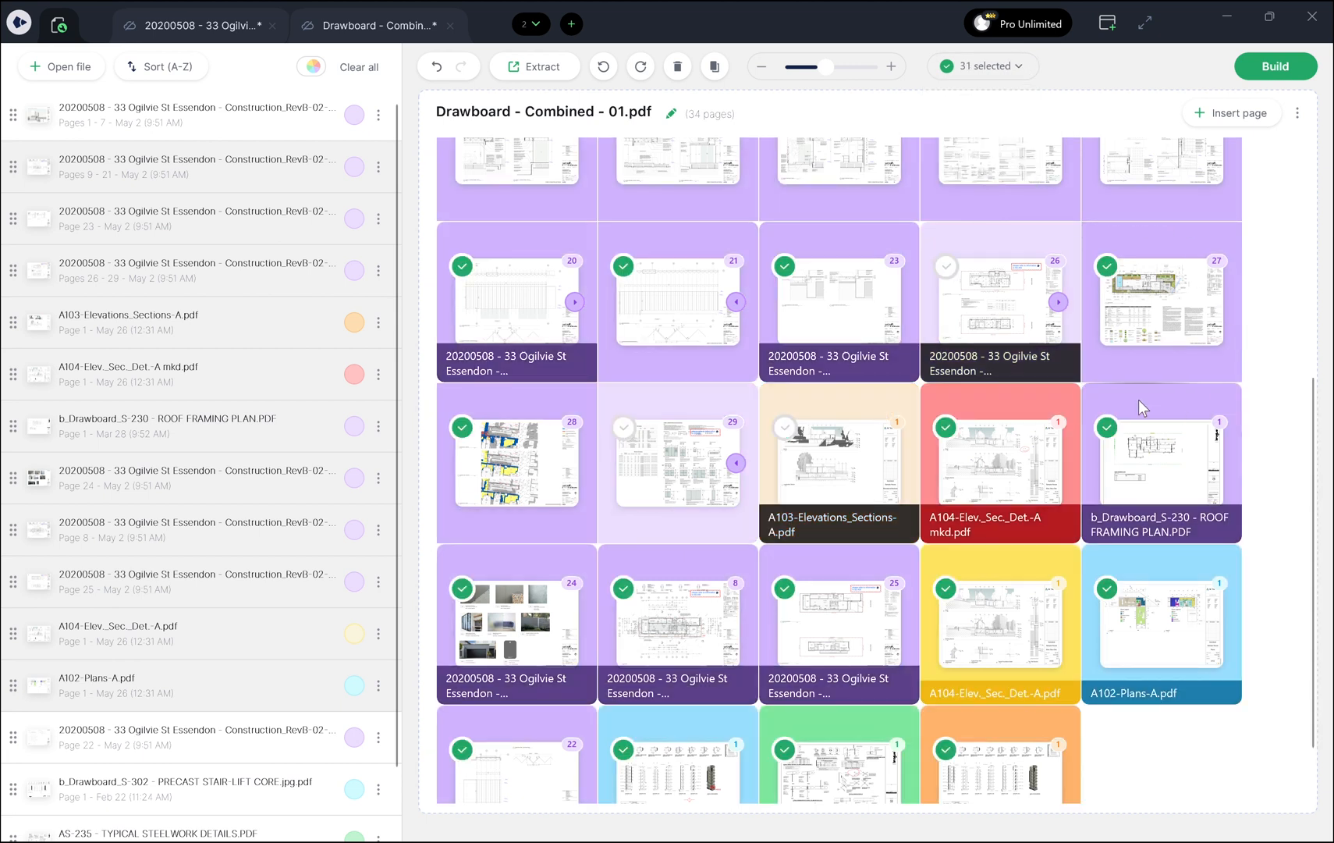
mouse_move(1276, 360)
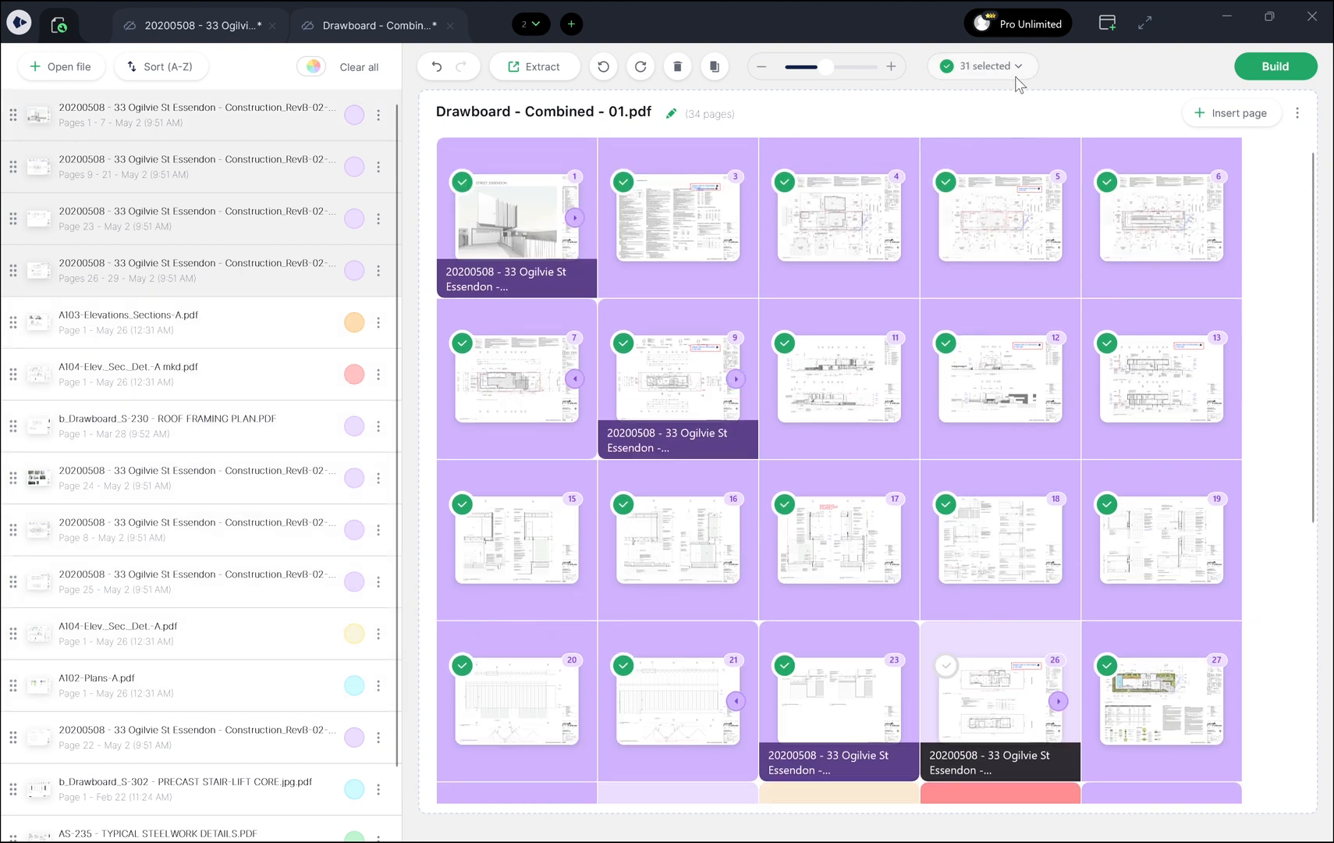
click(980, 67)
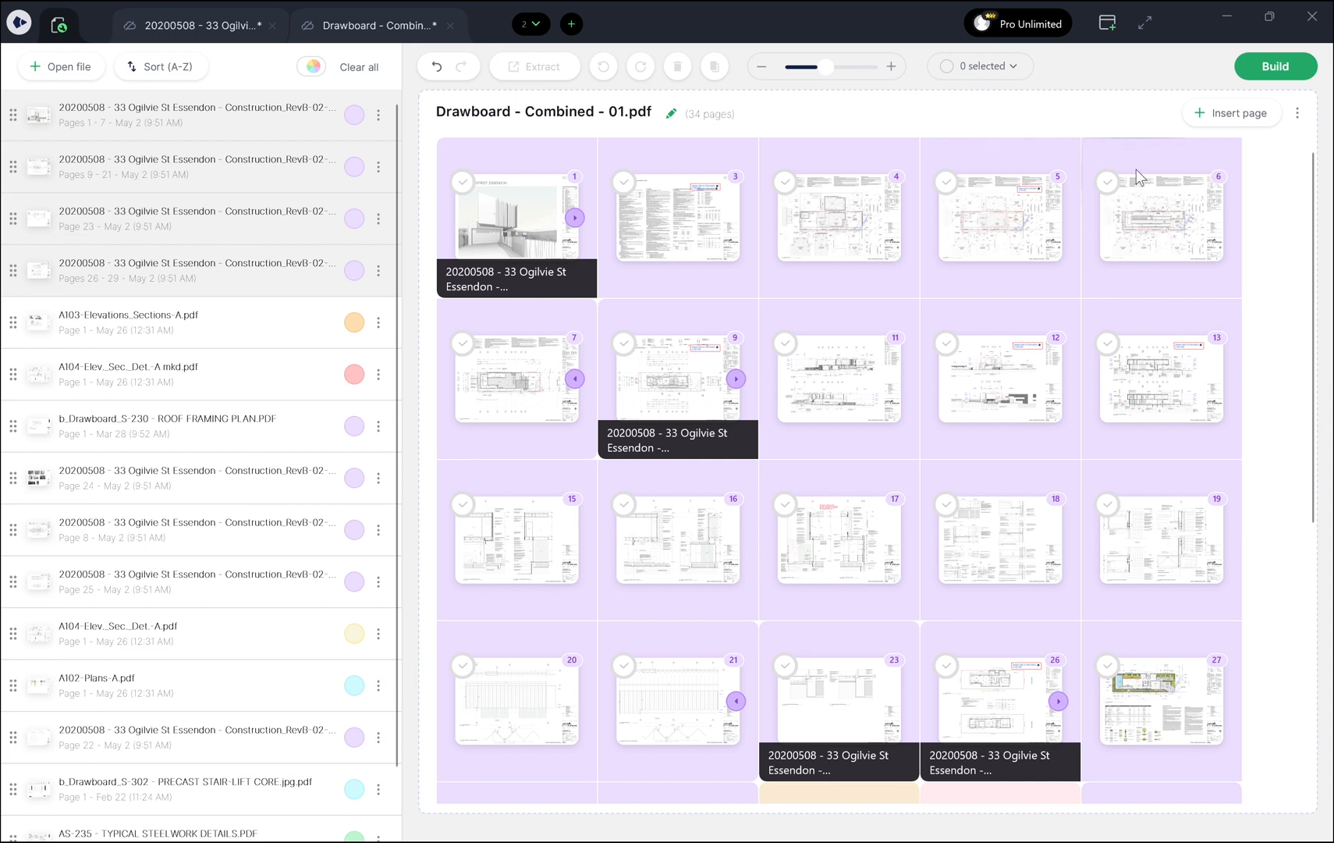
click(1231, 113)
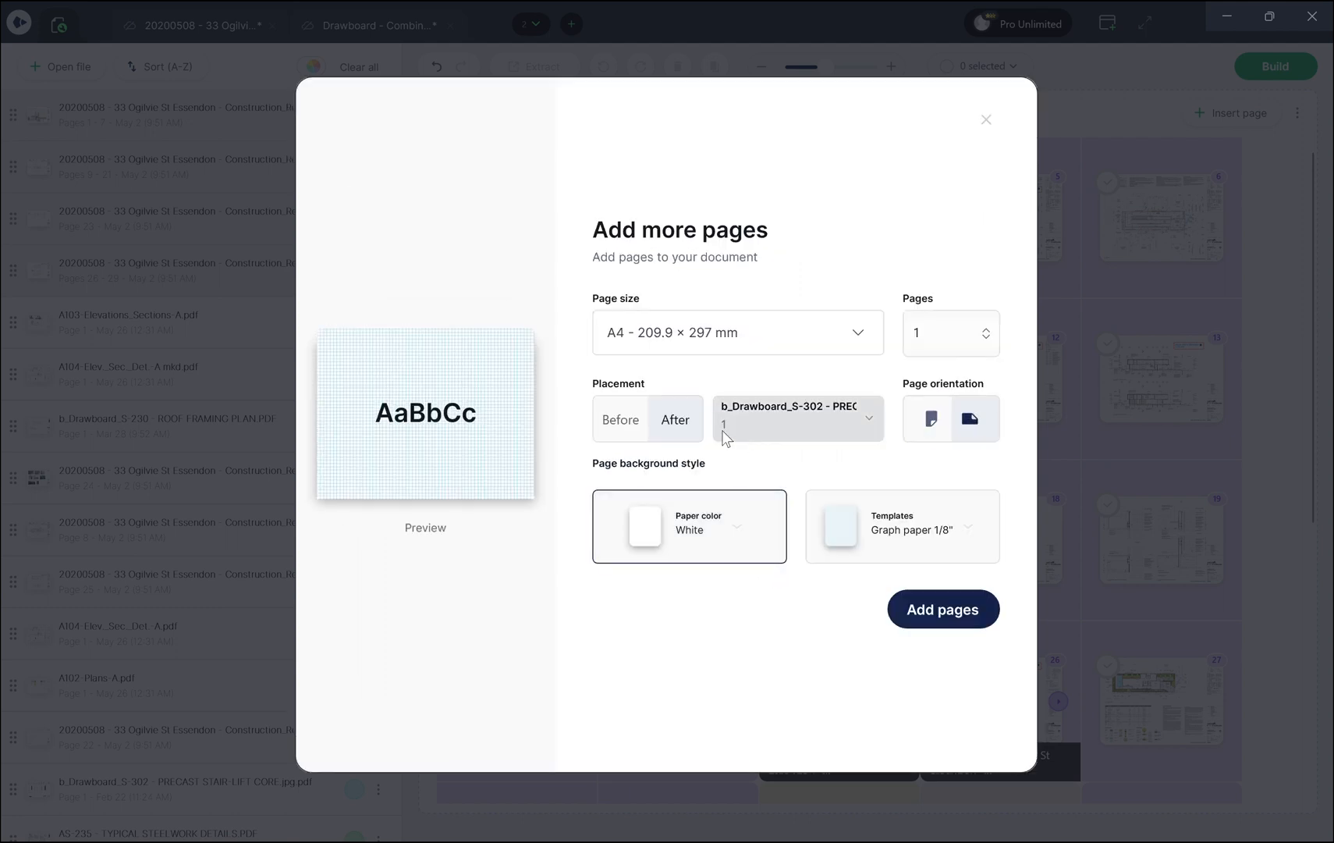
- Insert a blank A4 graph-paper page after Ogilvie St page 6, giving 35 pages
click(796, 418)
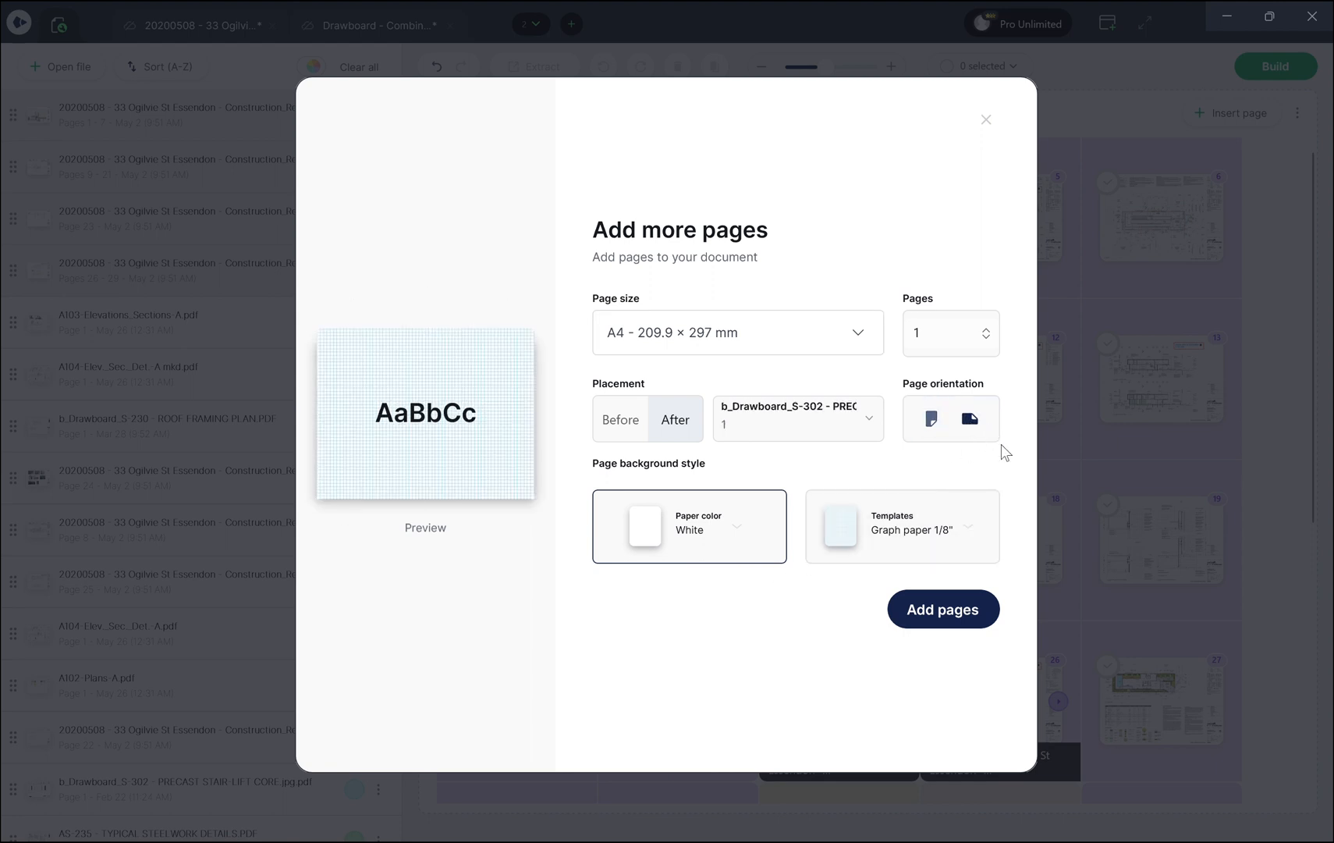
click(796, 418)
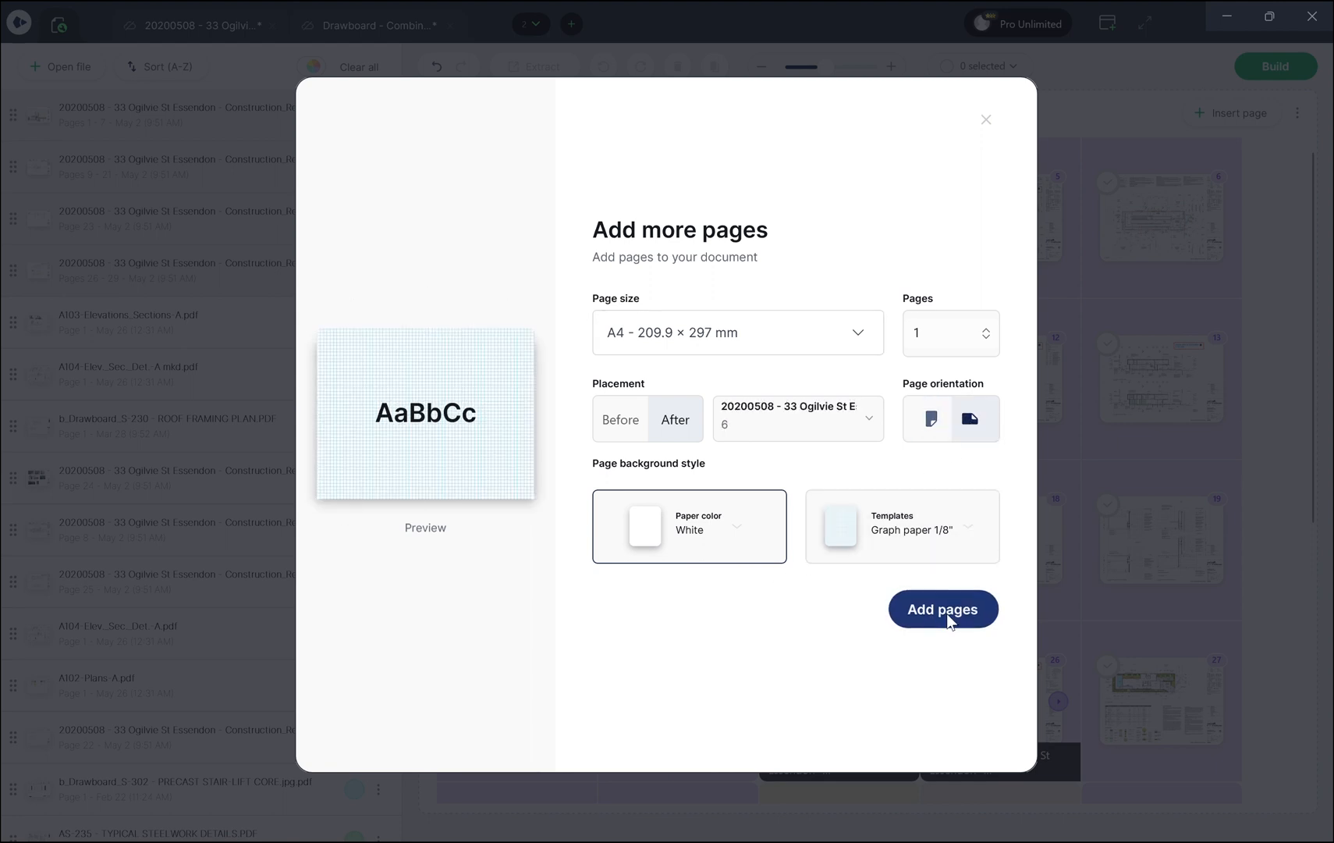
click(942, 608)
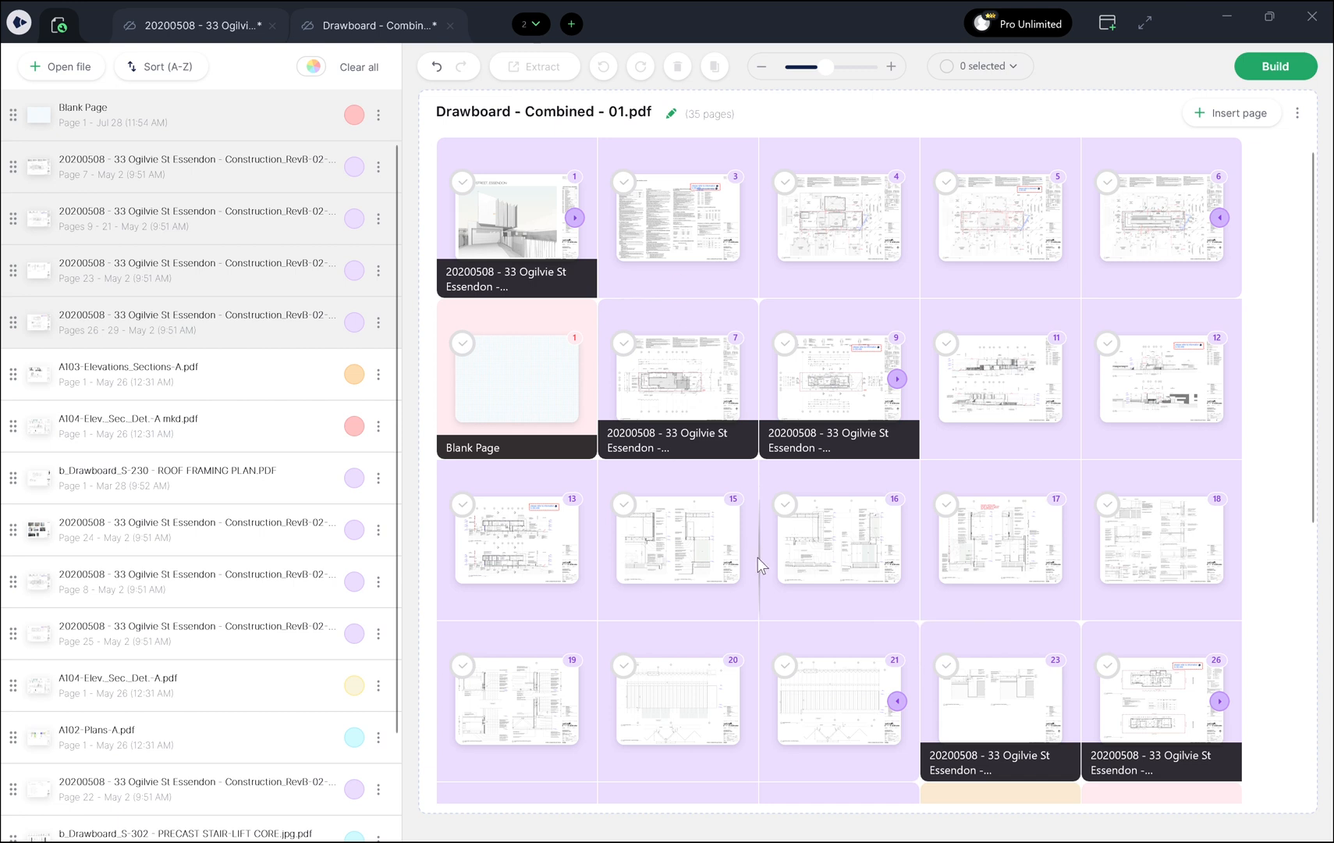
click(463, 343)
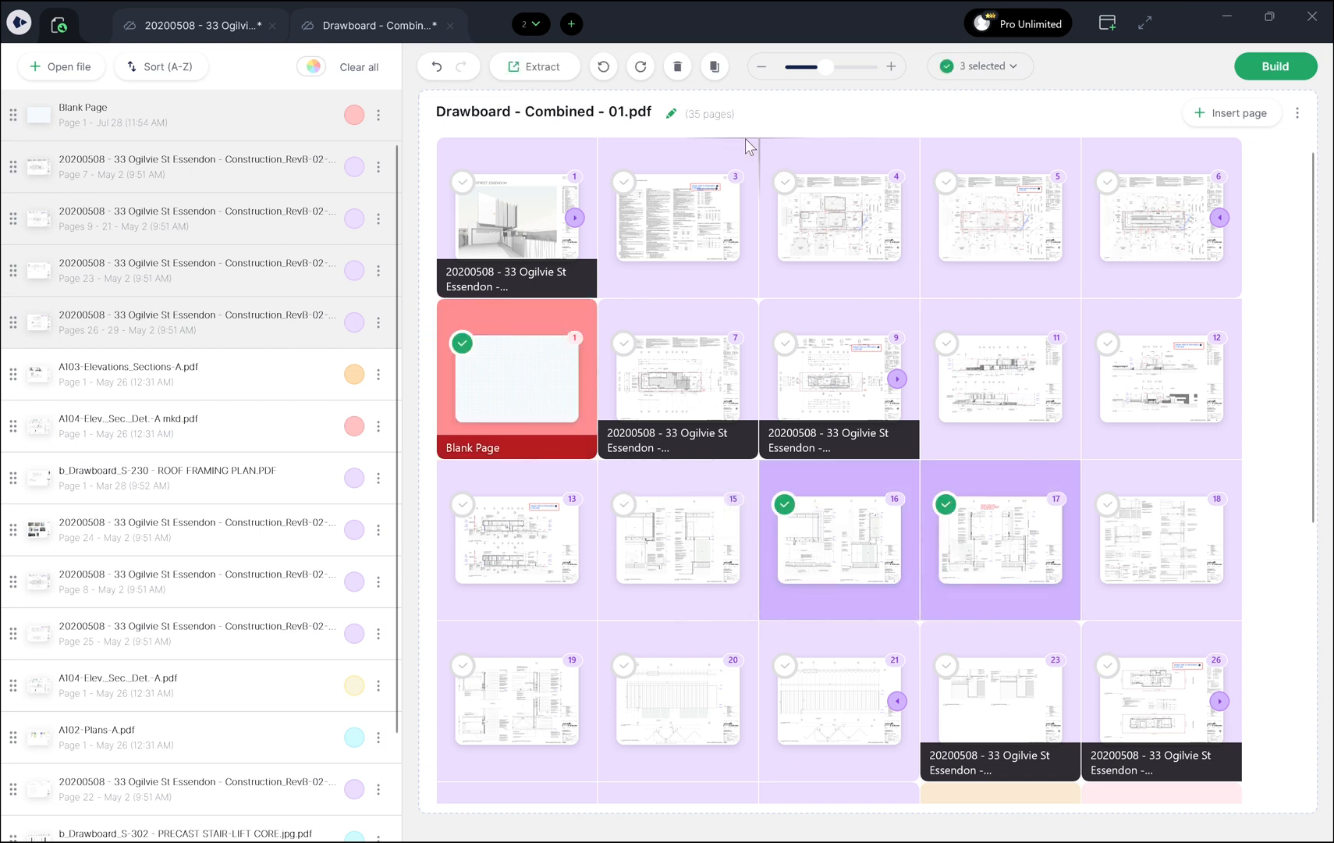
- Duplicate the blank page and pages 16 and 17, bringing the document to 38 pages
click(715, 67)
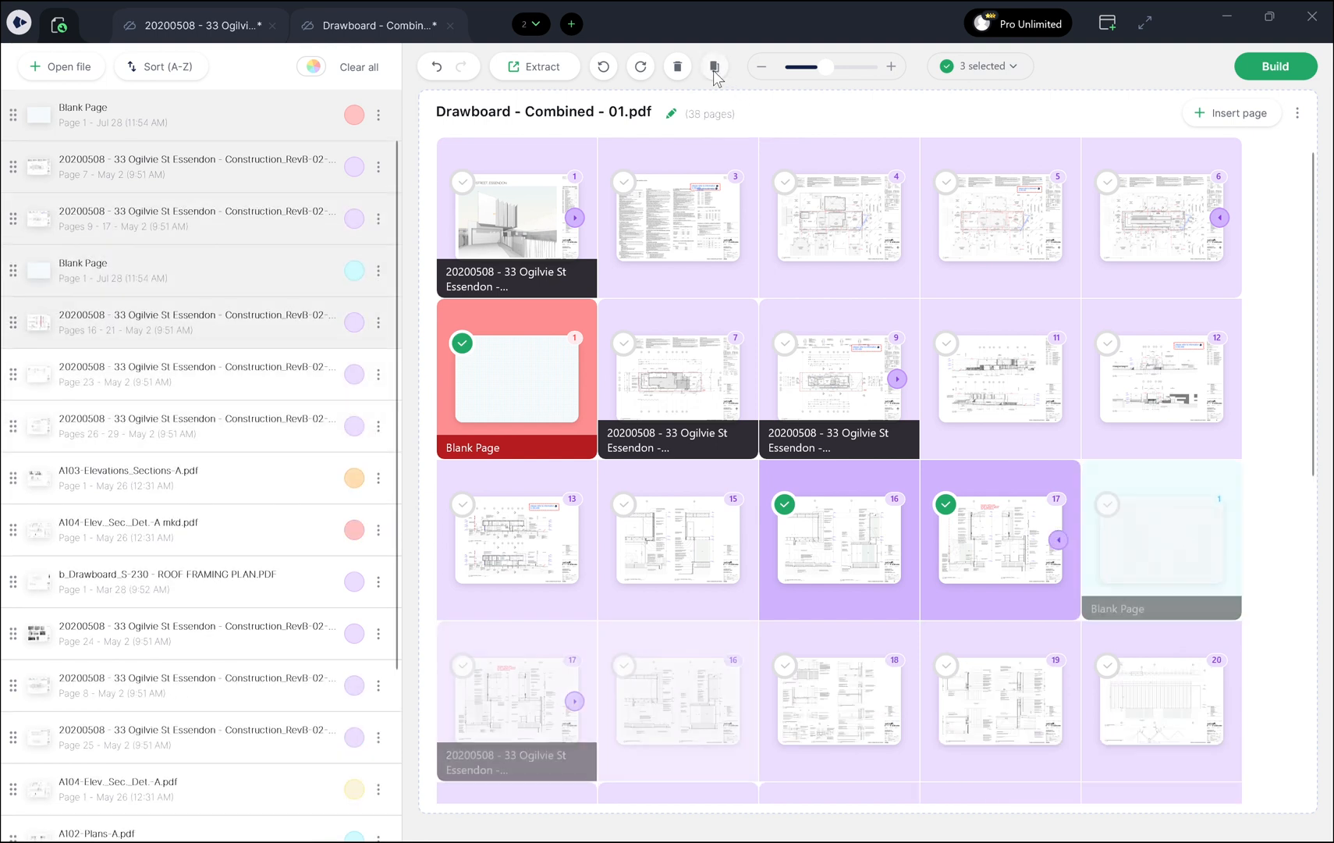
scroll(down, 3)
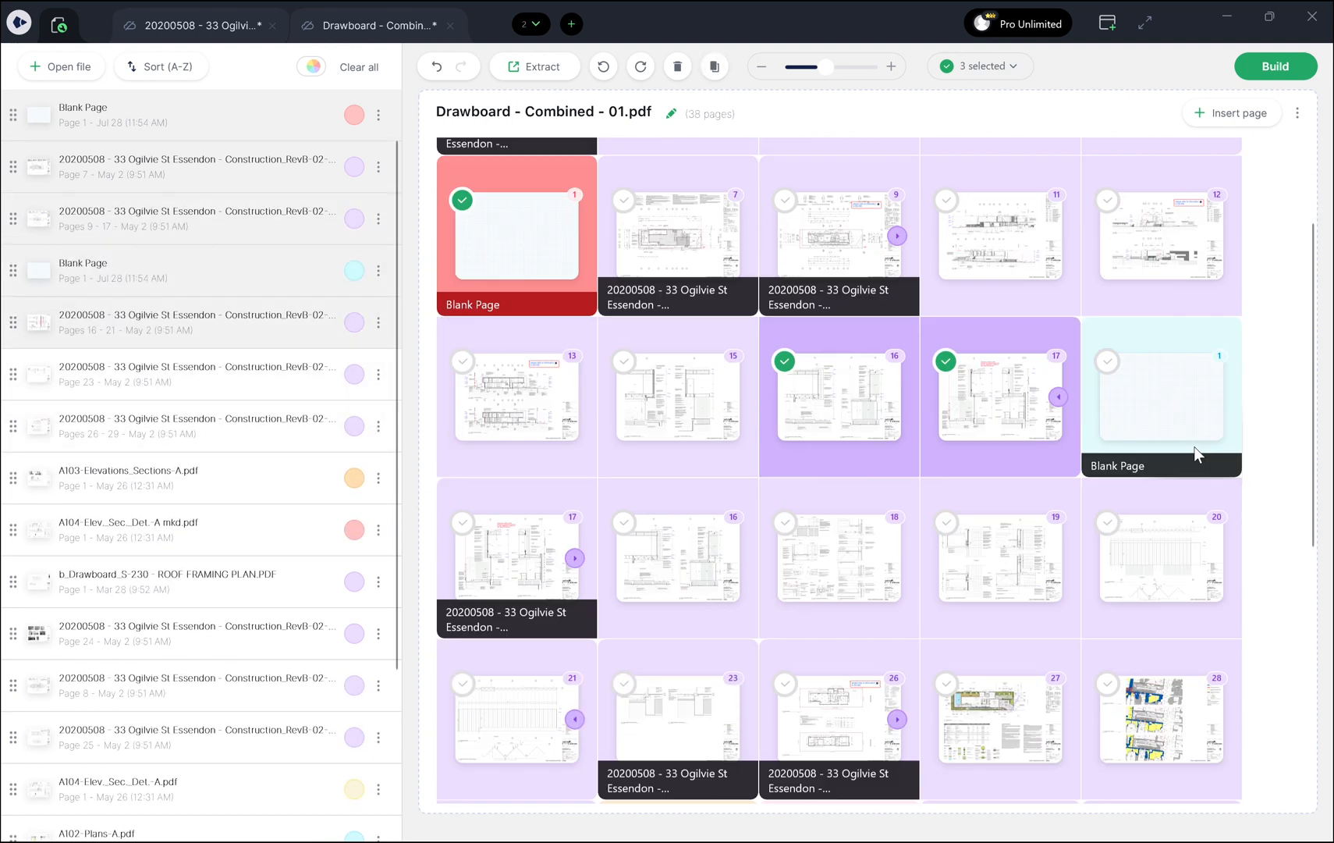
scroll(down, 3)
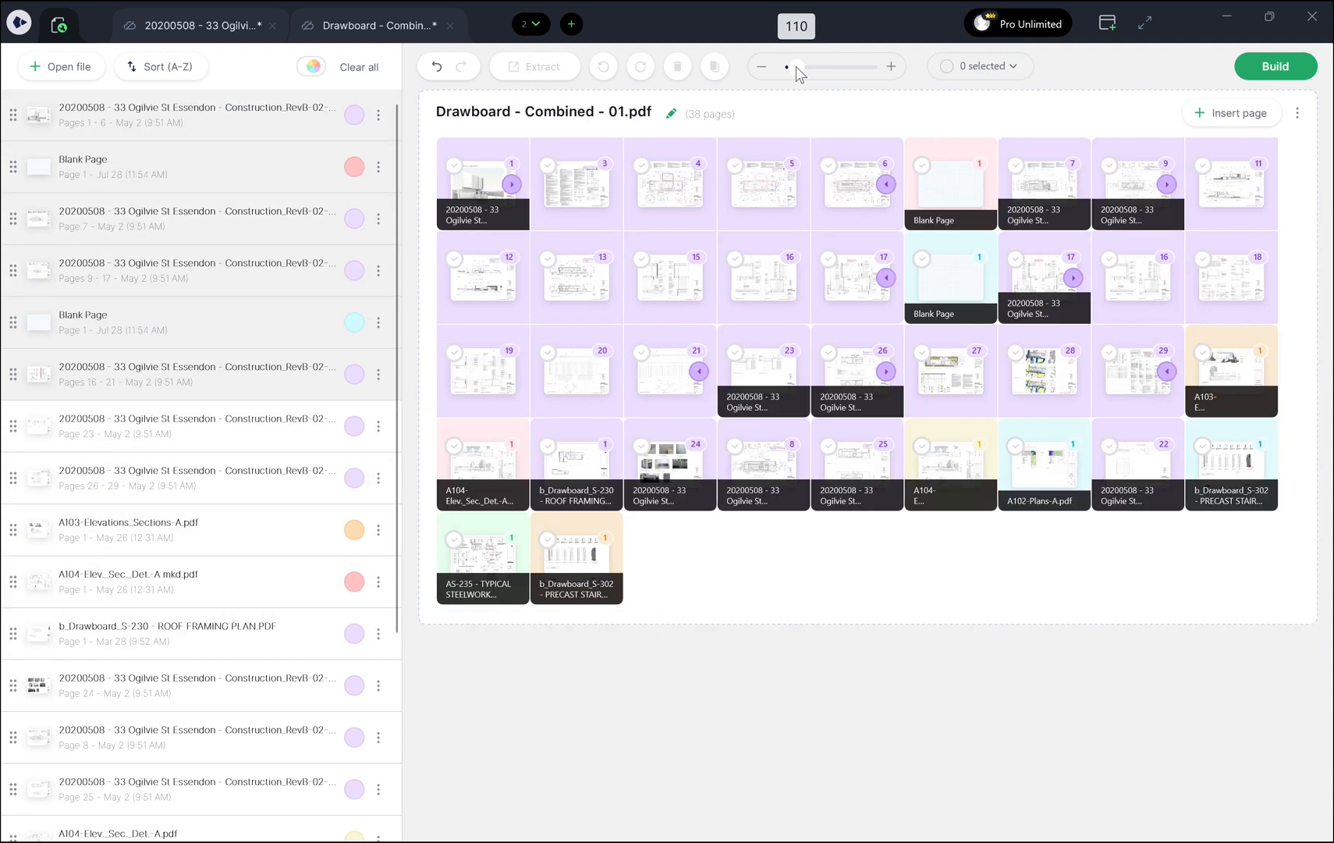
- Resize the thumbnails and sort files A-Z, leaving both blank pages at the end
drag(786, 67, 826, 67)
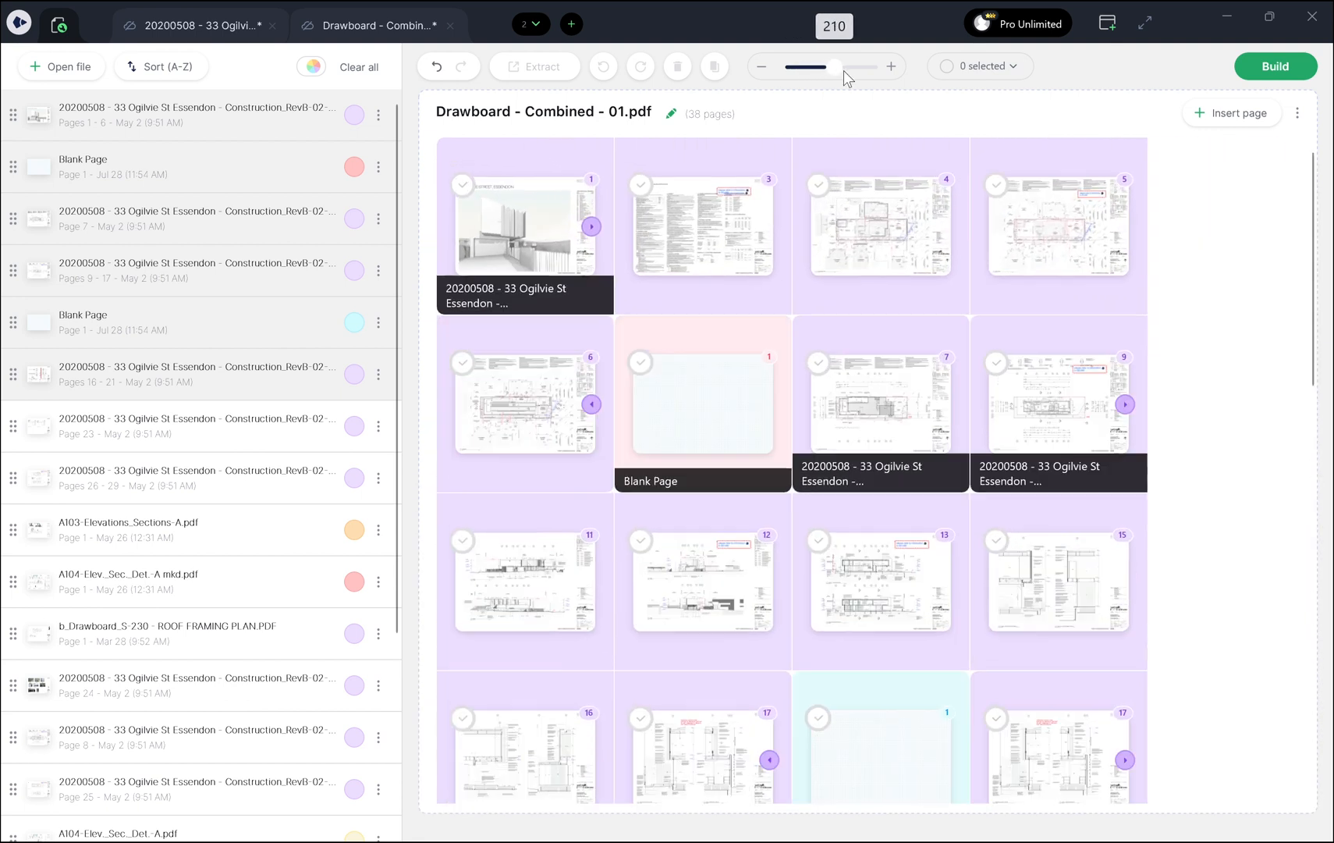
scroll(down, 3)
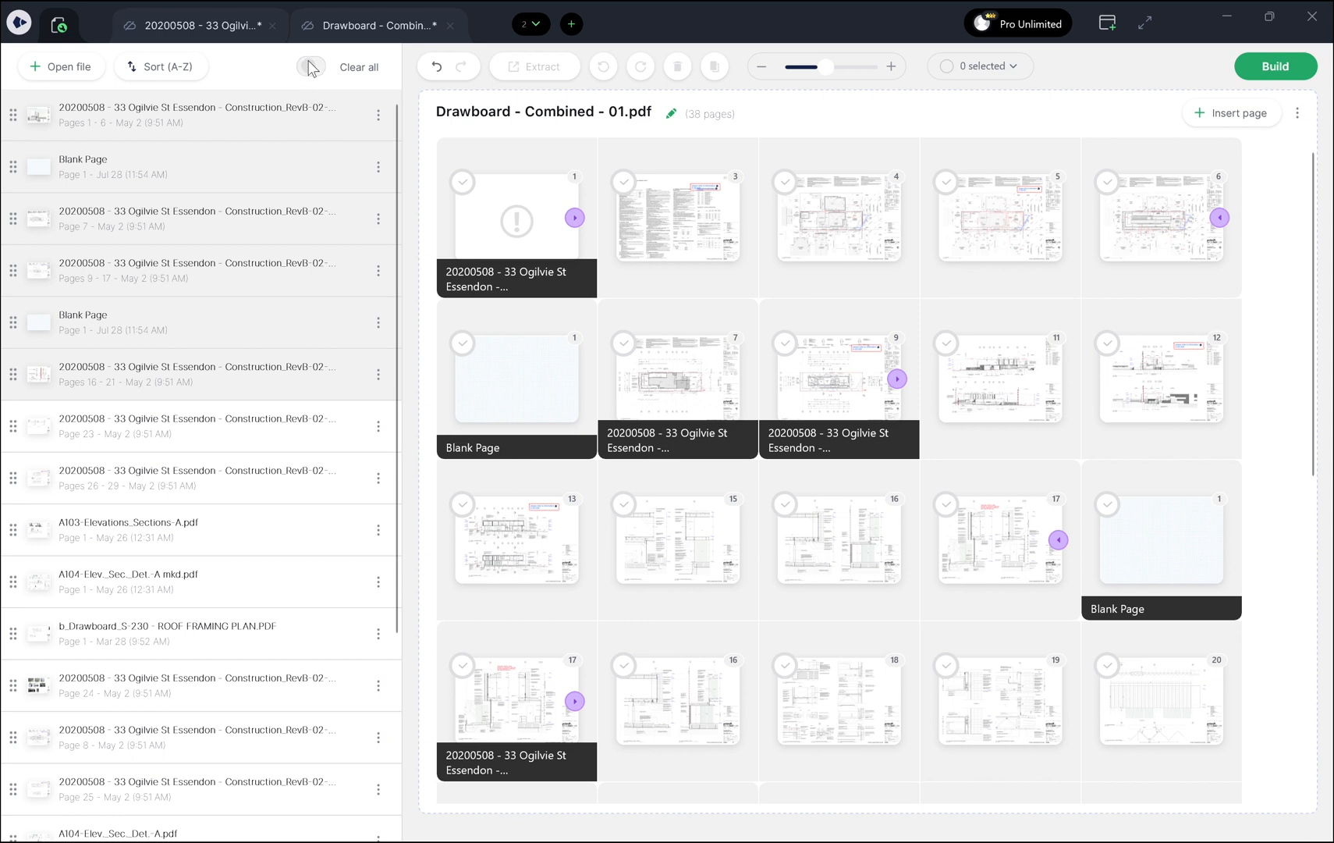
click(310, 67)
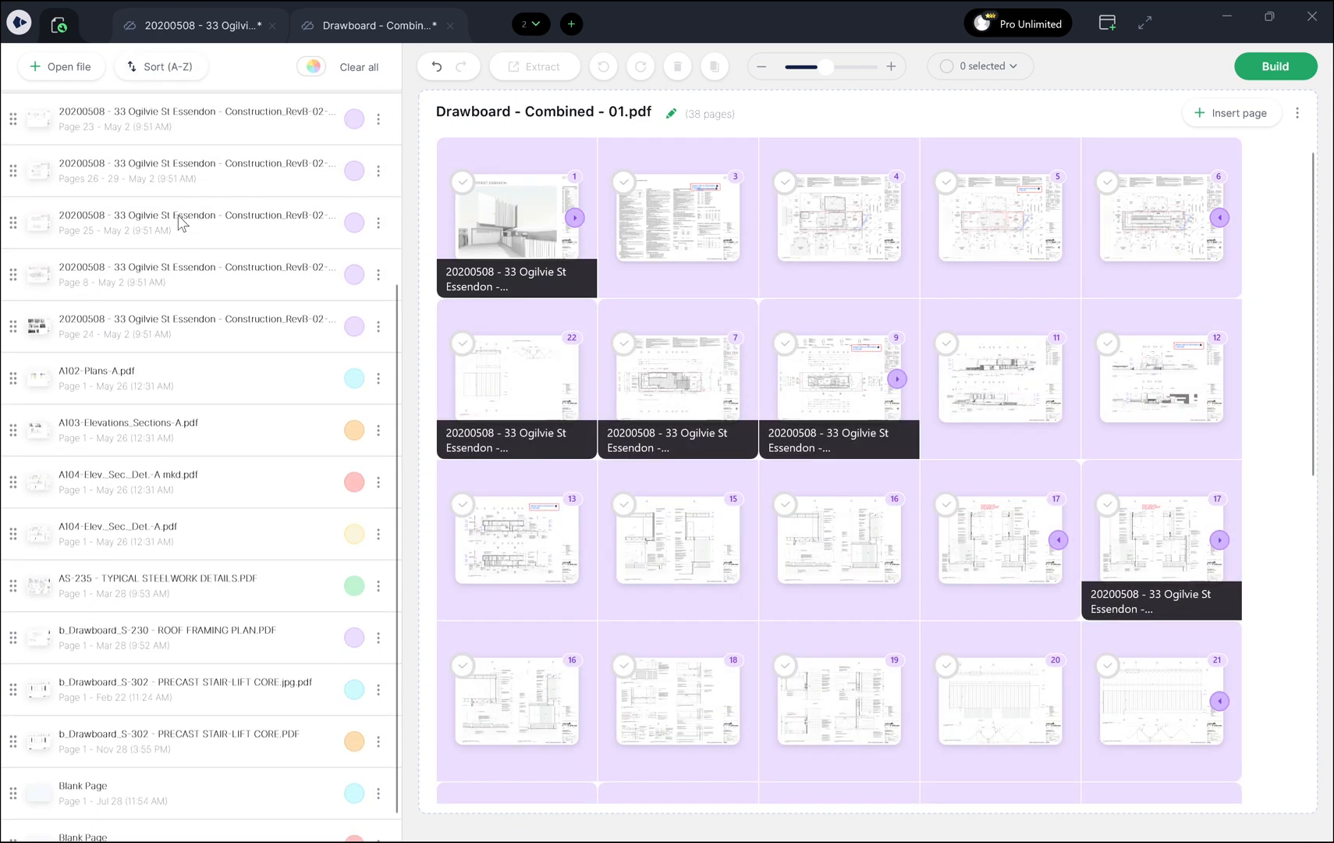
scroll(down, 3)
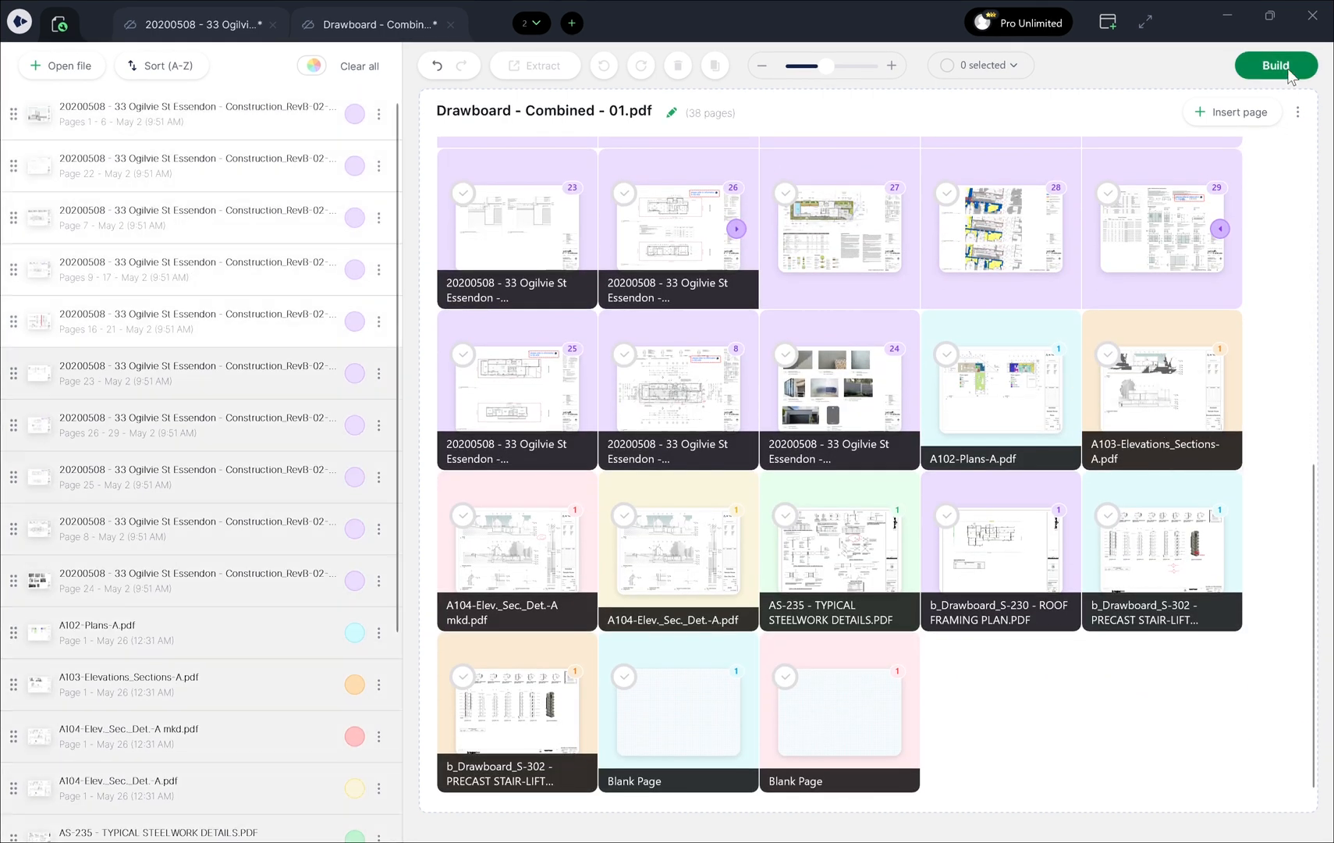
- Build and open the reorganised 38-page combined PDF in the canvas
click(1273, 65)
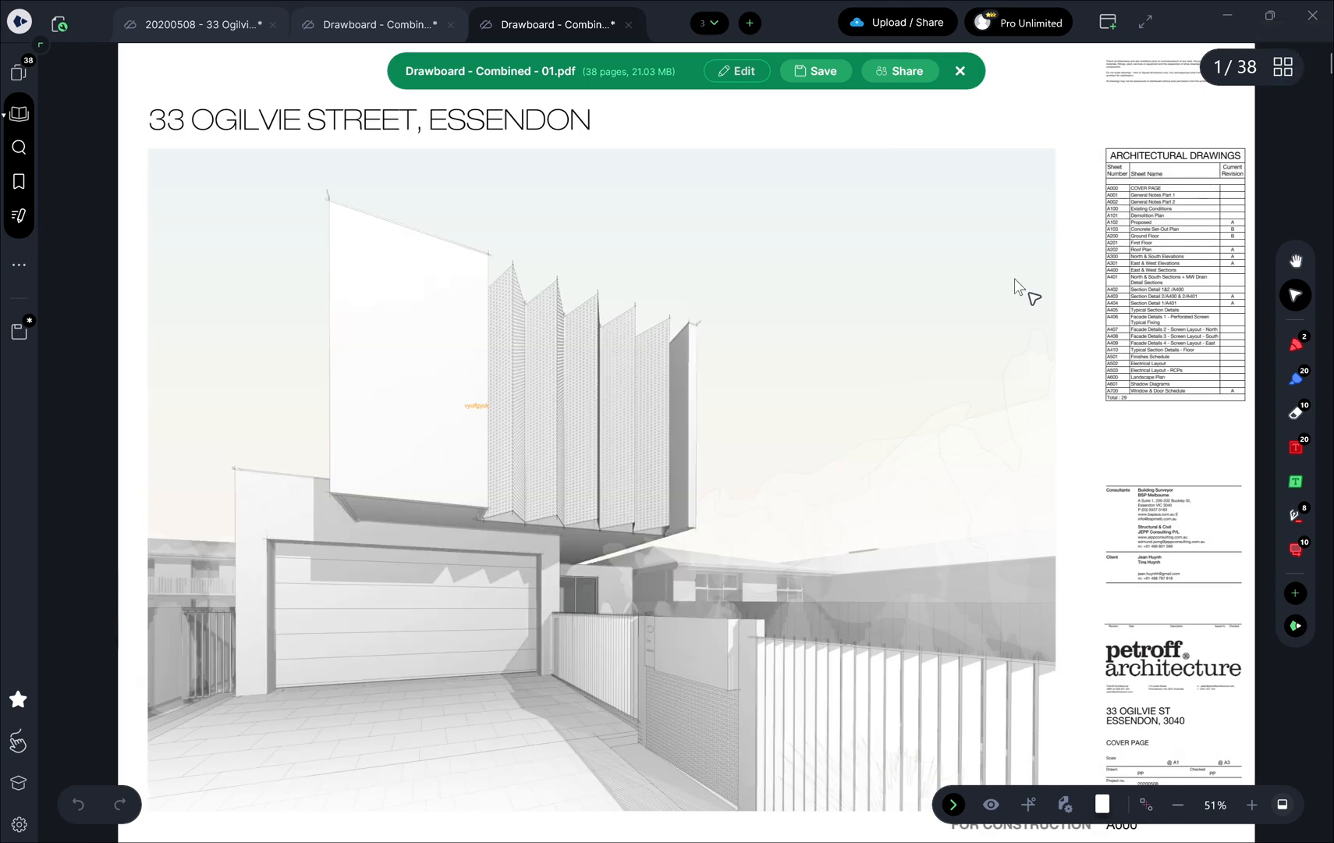
scroll(down, 3)
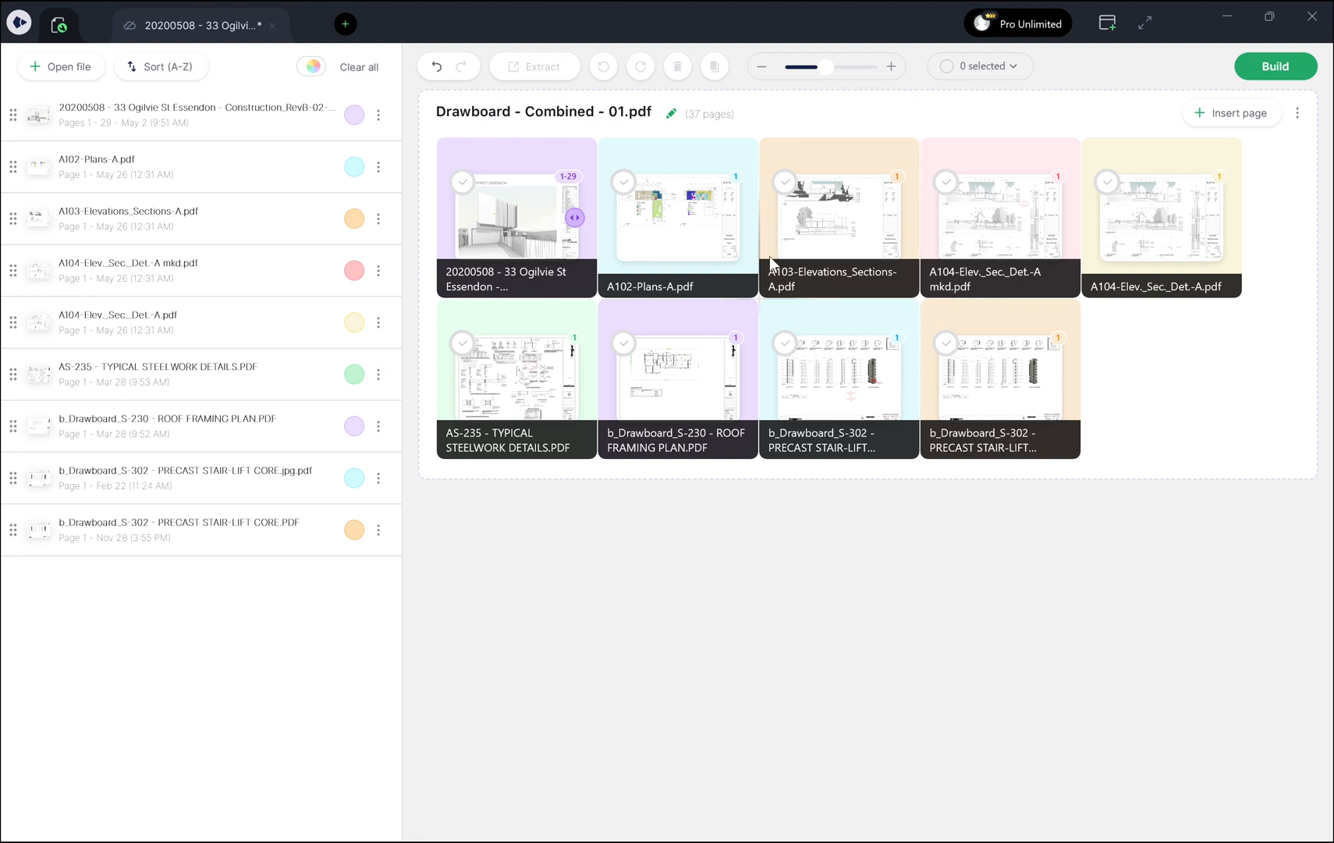
mouse_move(931, 529)
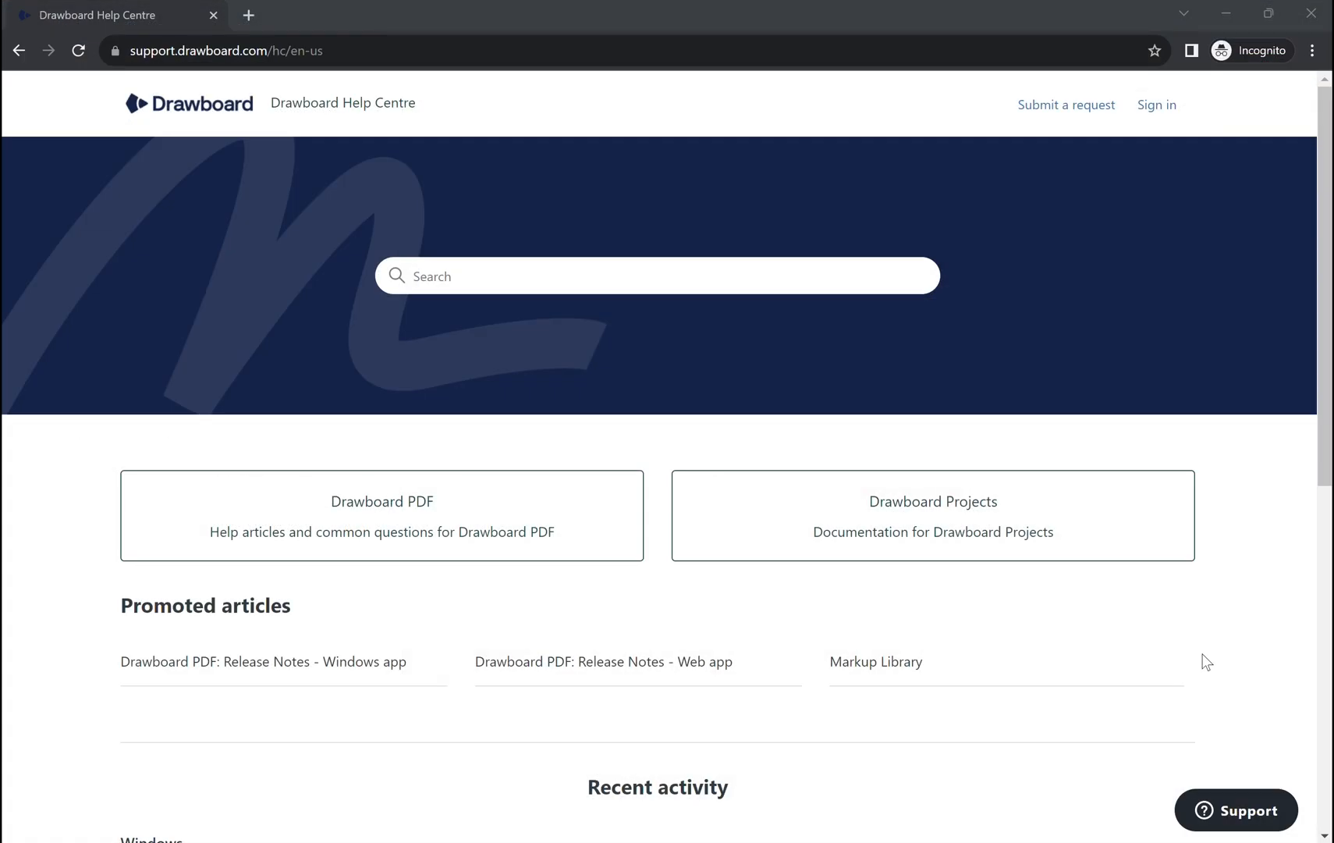
- Reach the Drawboard PDF create-account page by starting a Pro Plus free trial from the plans page
click(381, 515)
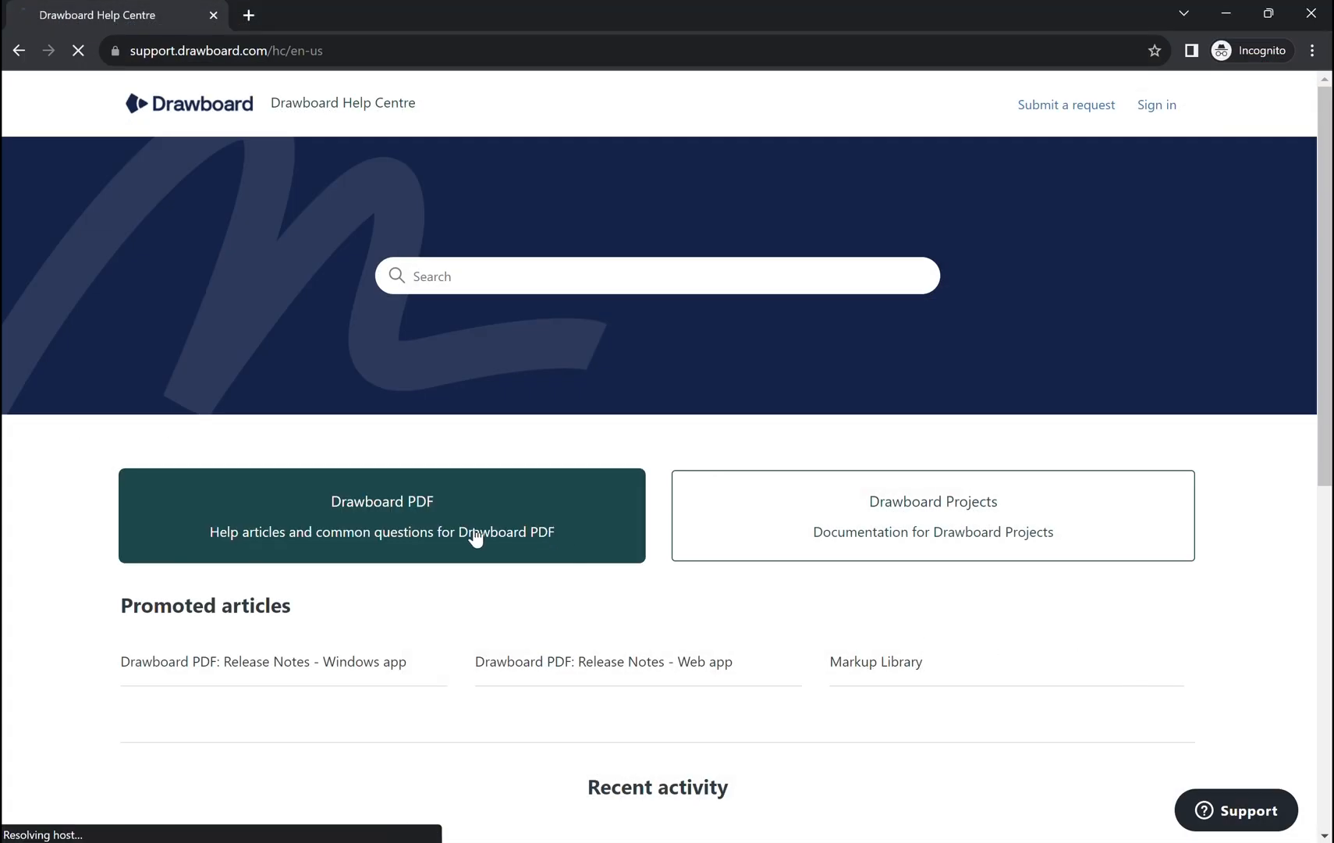
click(381, 515)
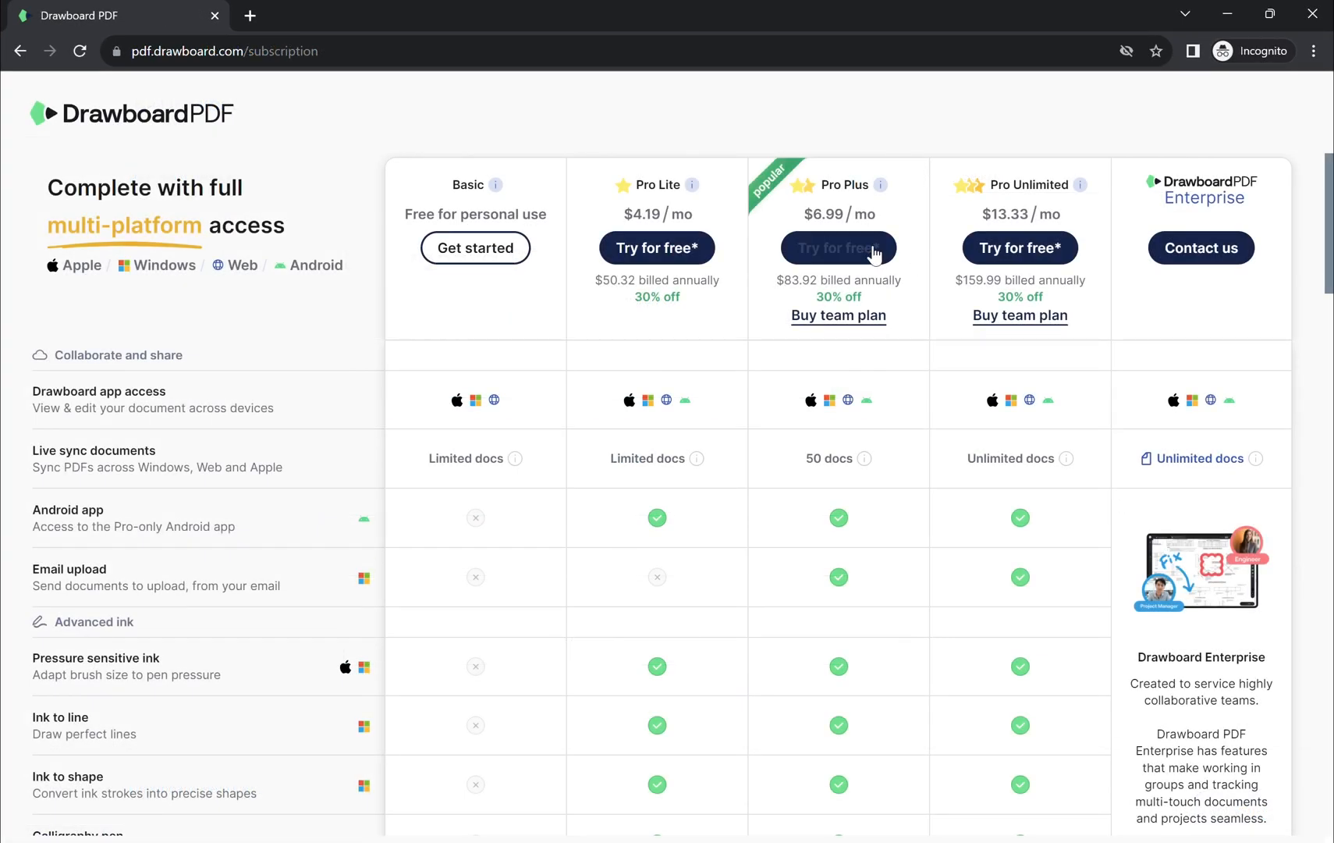
click(838, 248)
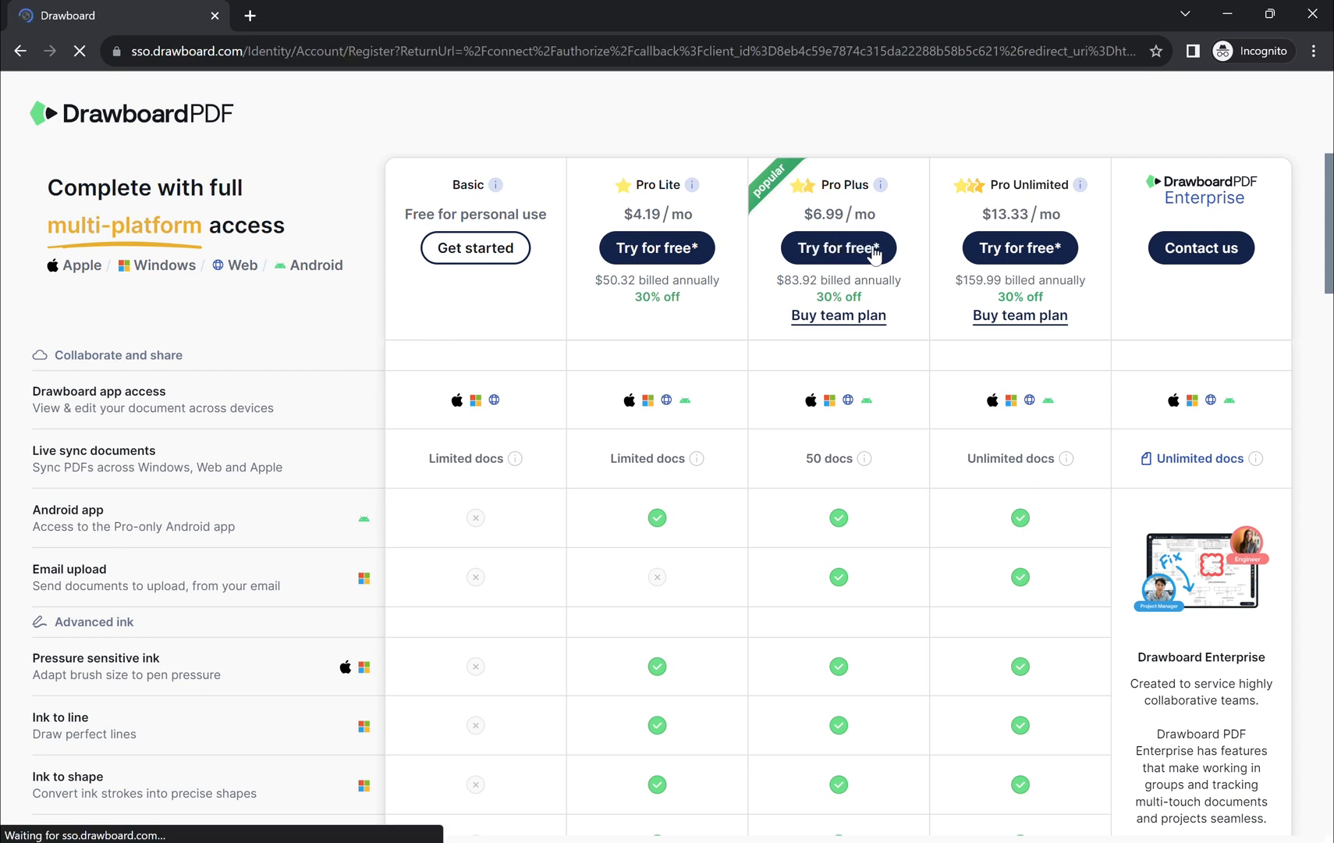
click(838, 248)
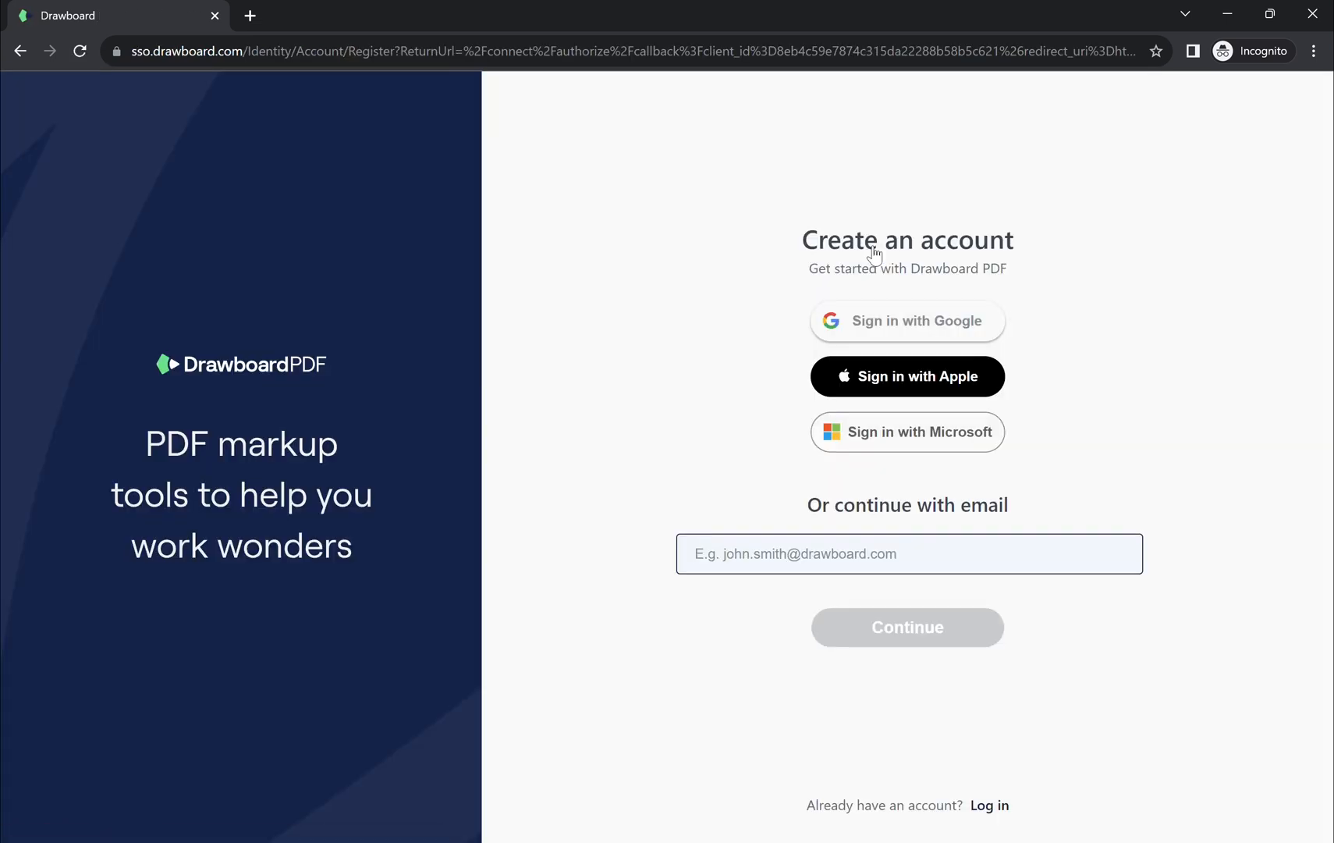